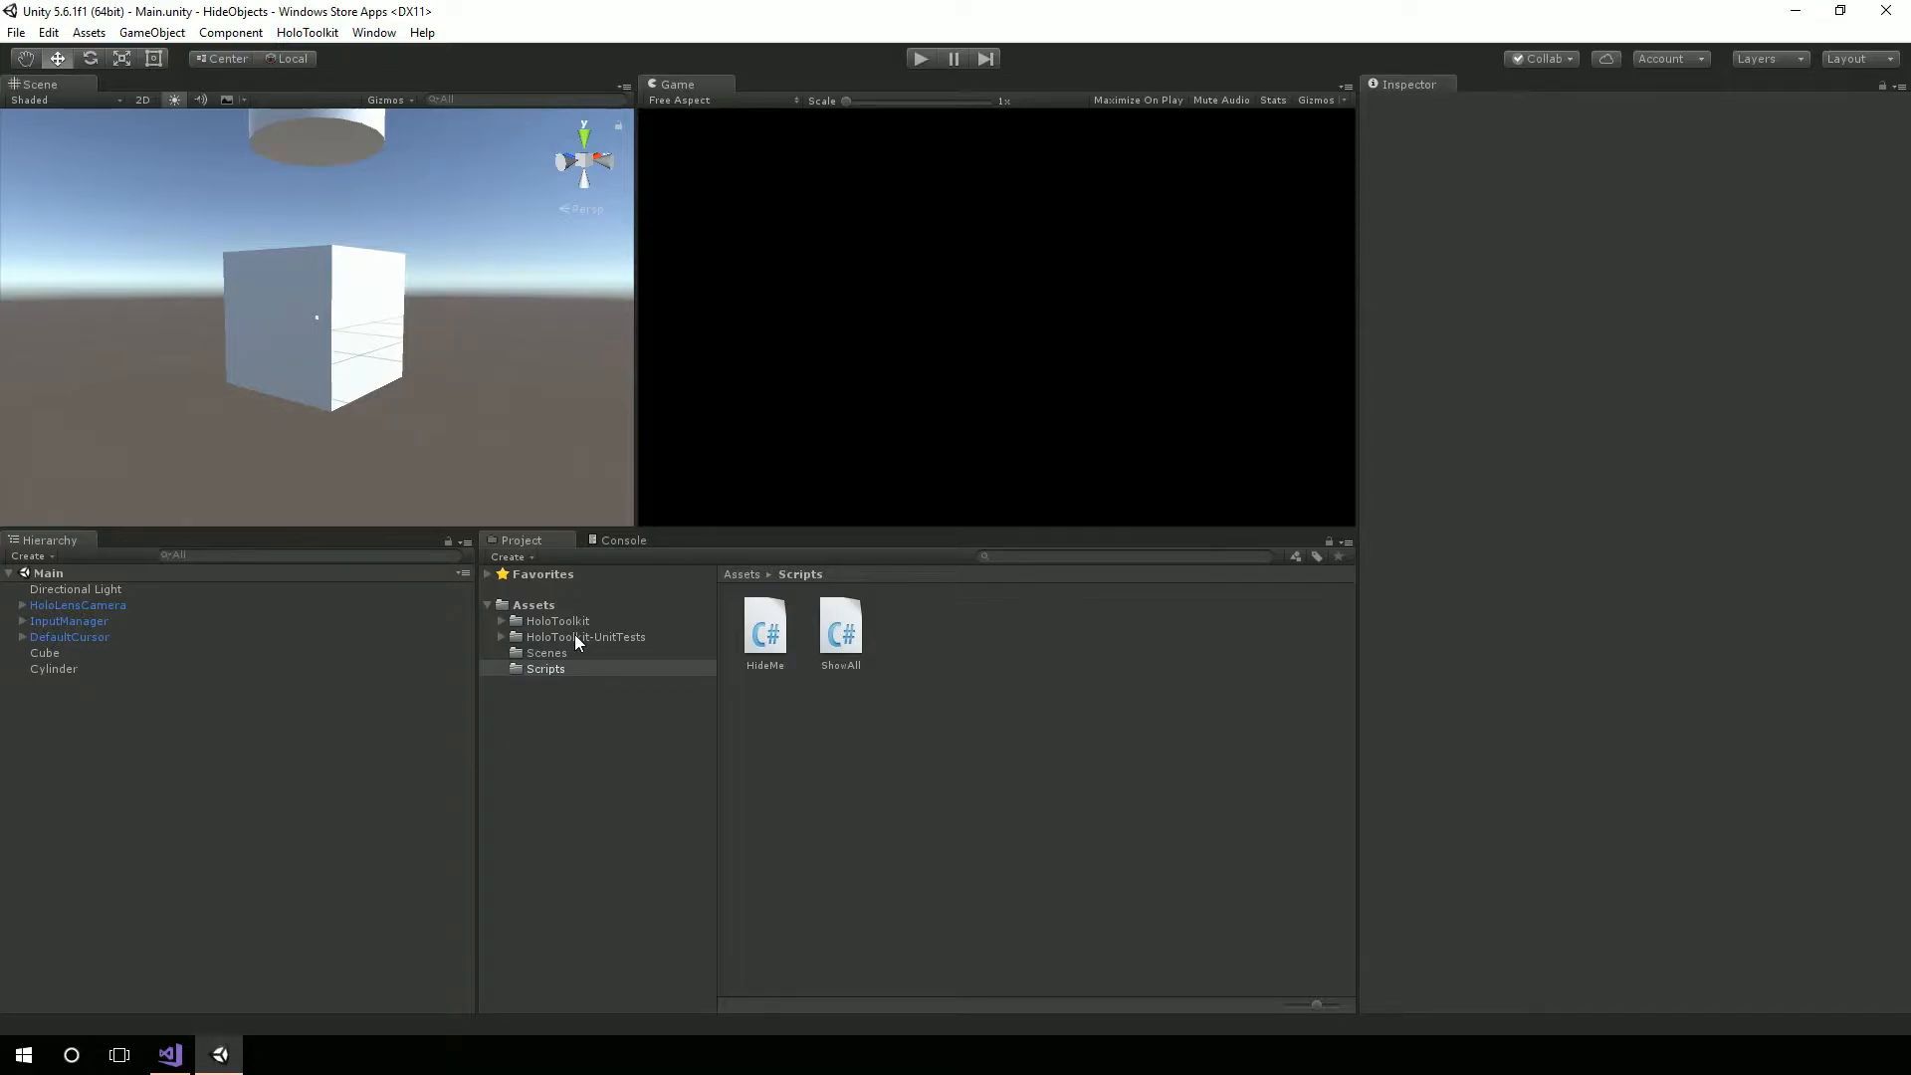
Show the HoloToolkit folder's contents in the Project panel.
left_click(555, 620)
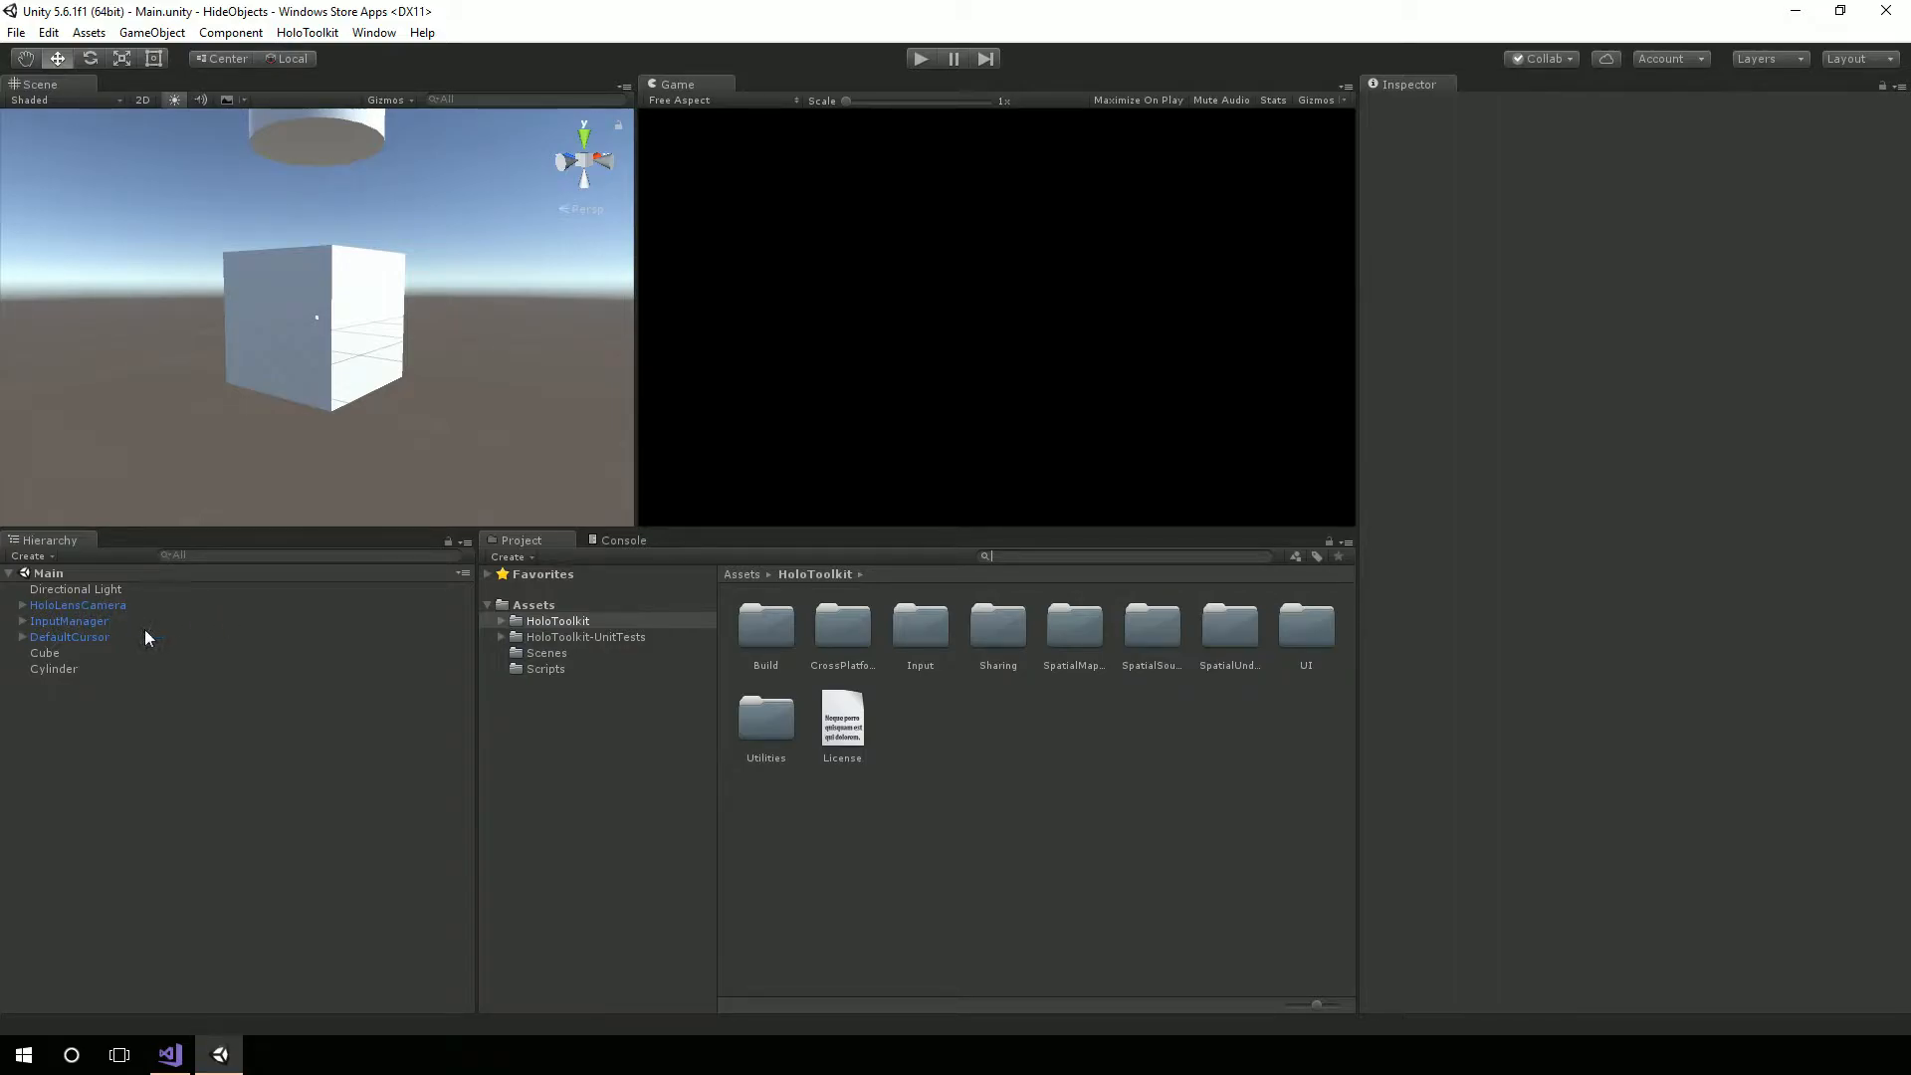
mouse_move(142, 636)
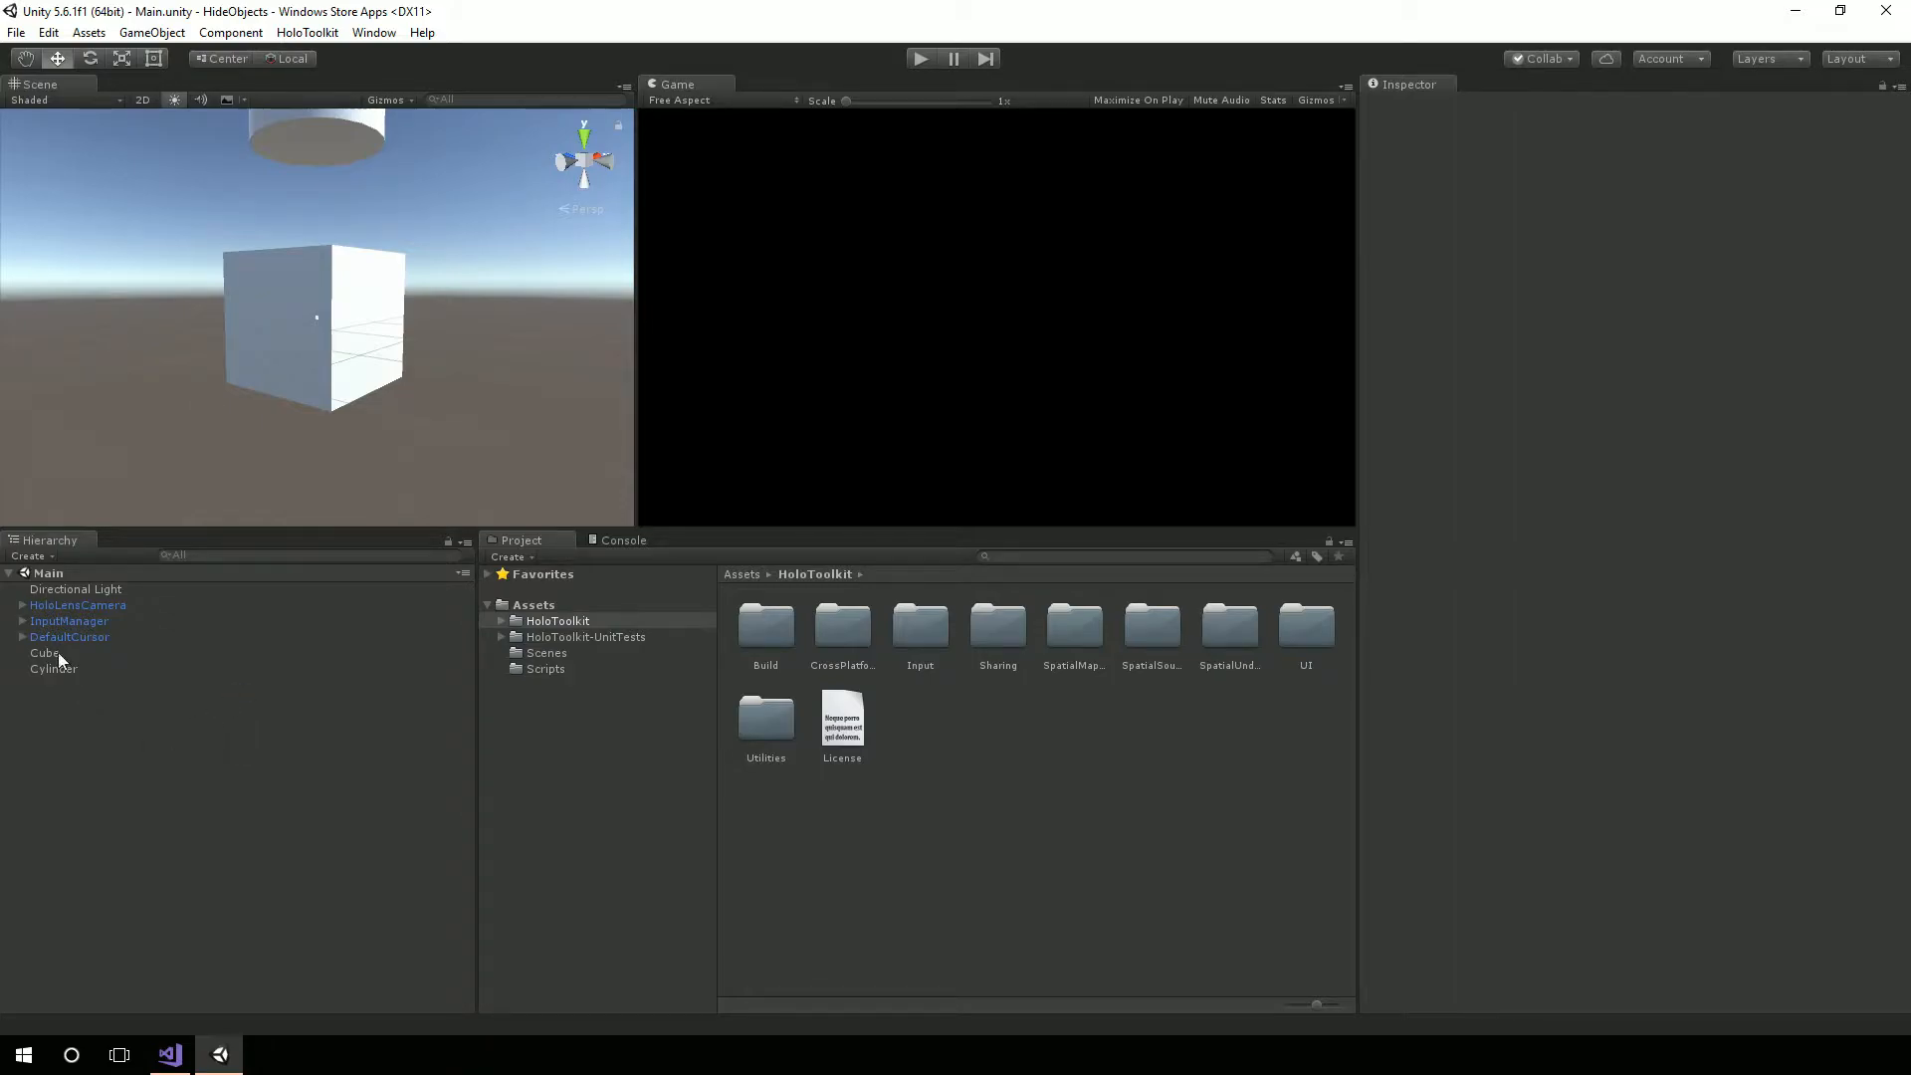
Inspect the Cube's HideMe and Cylinder's ShowAll components, then bring up HideMe.cs.
left_click(43, 651)
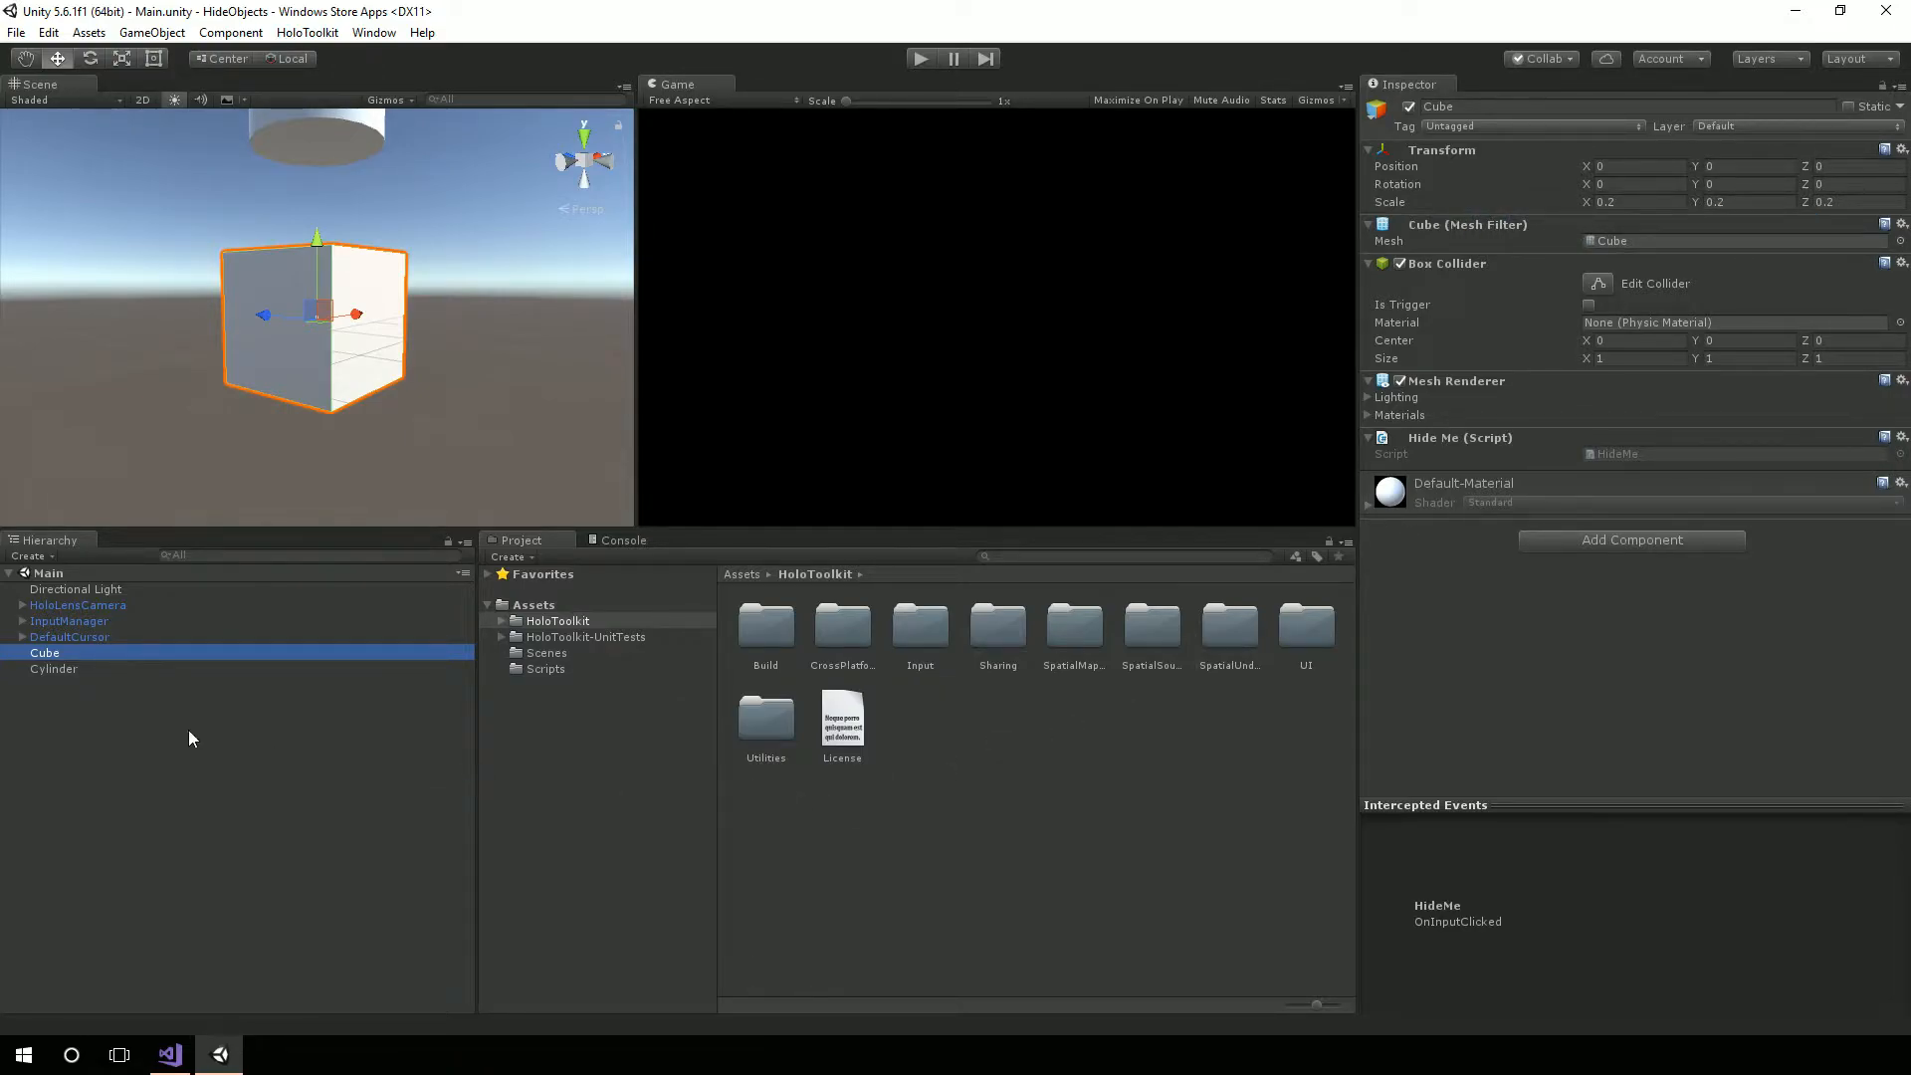
left_click(54, 668)
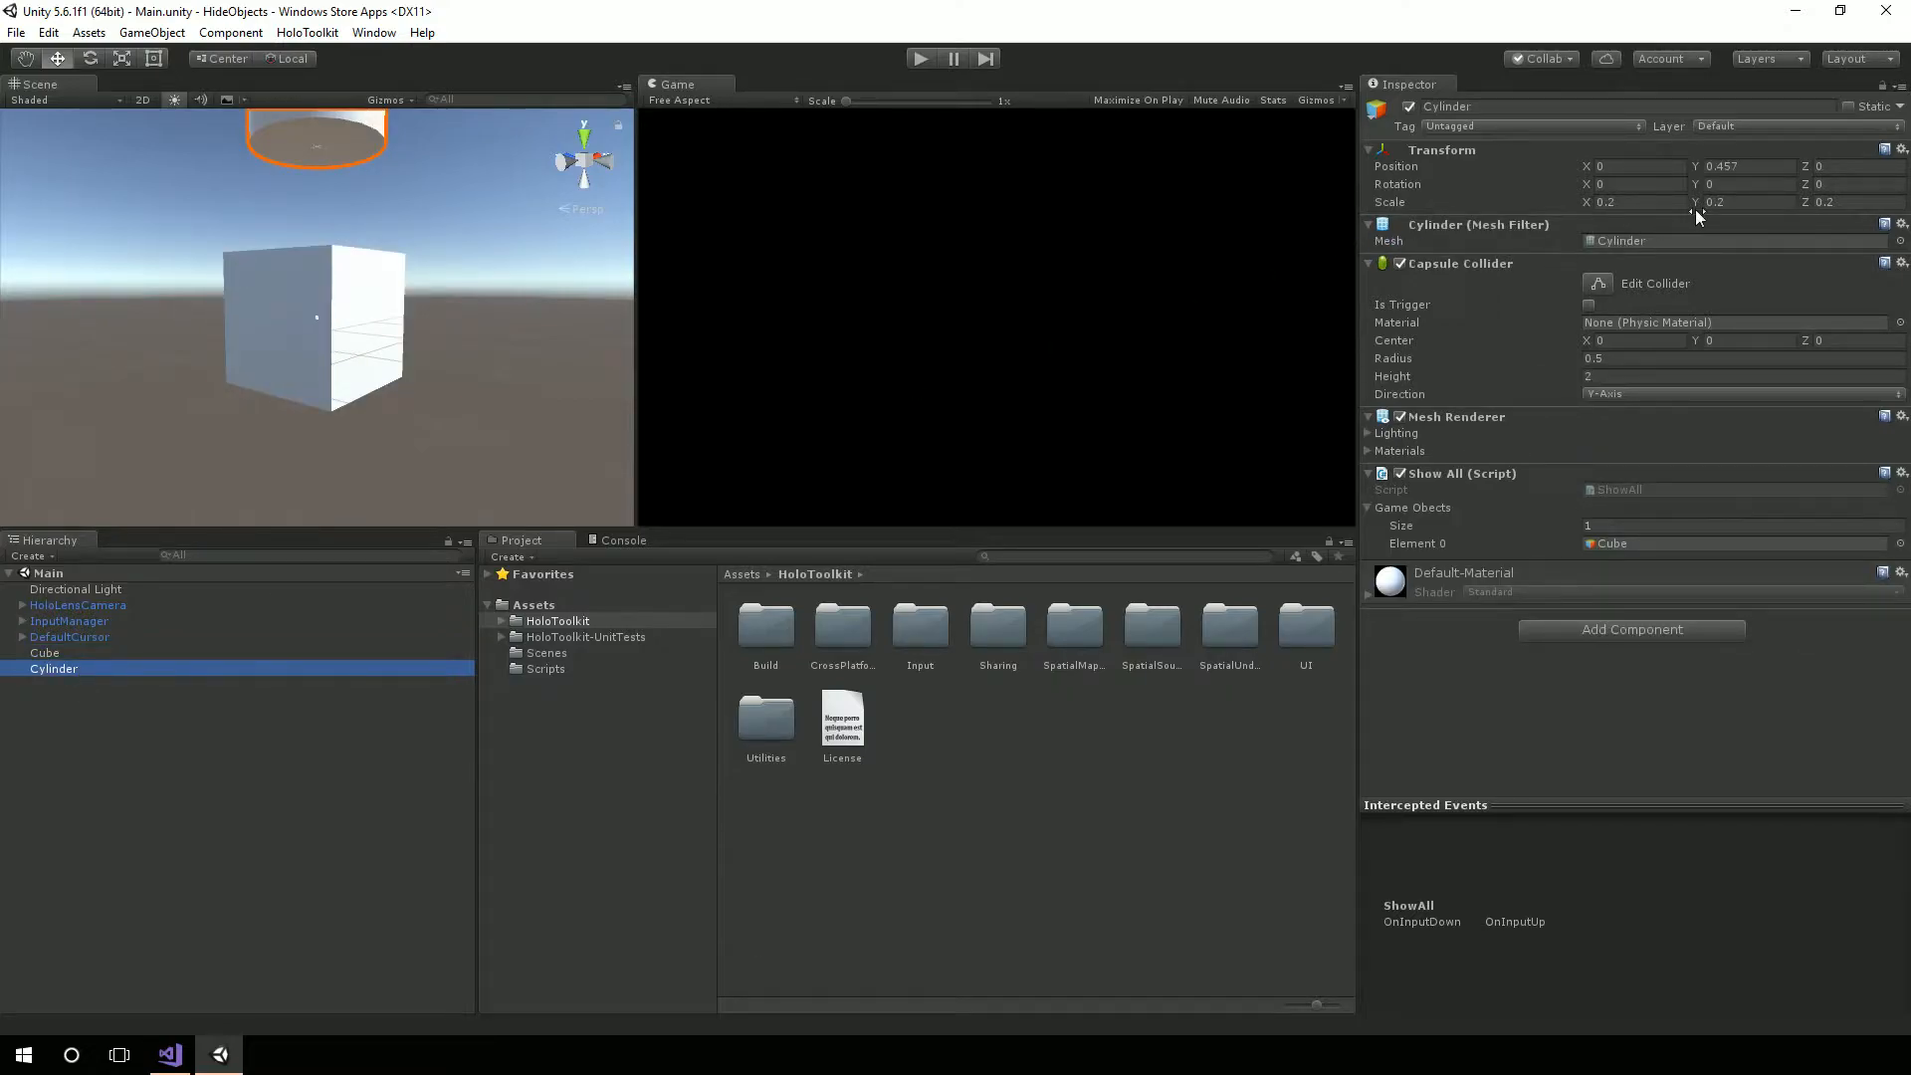
mouse_move(325, 179)
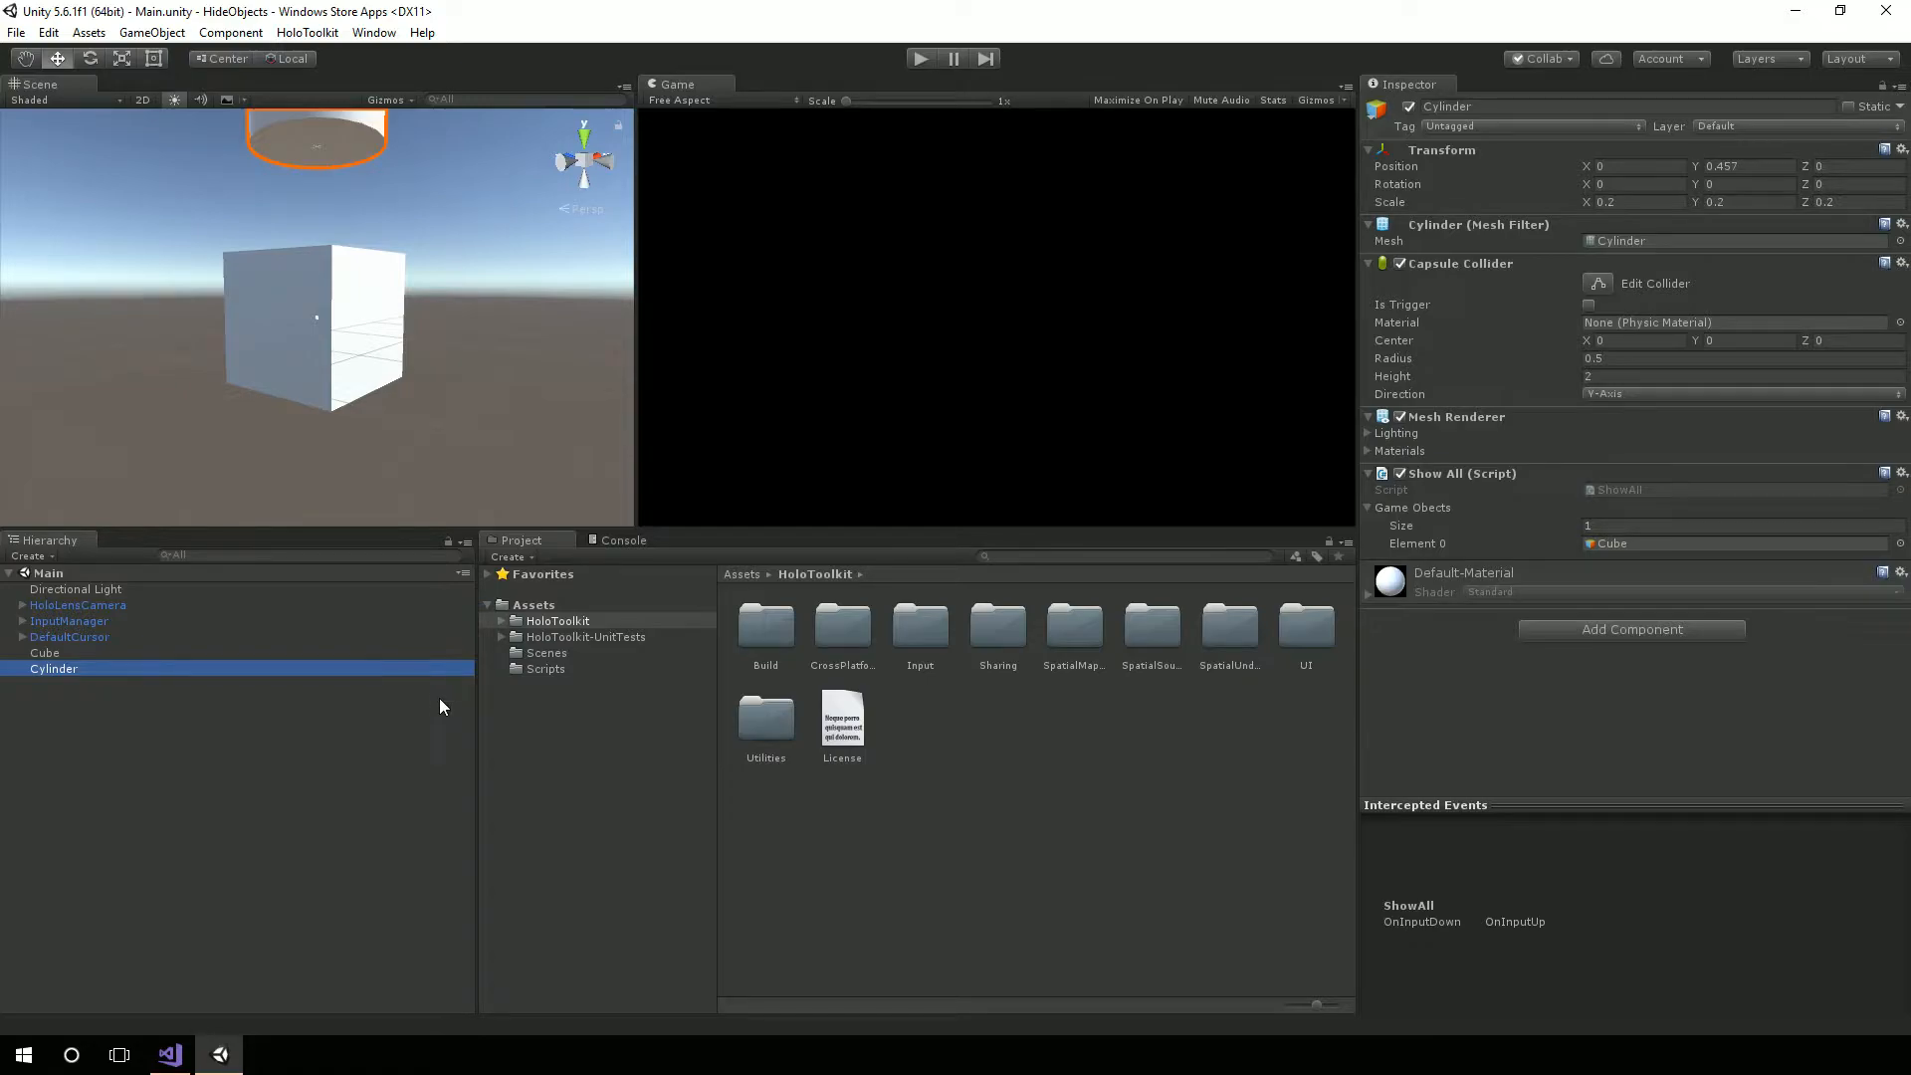
left_click(546, 667)
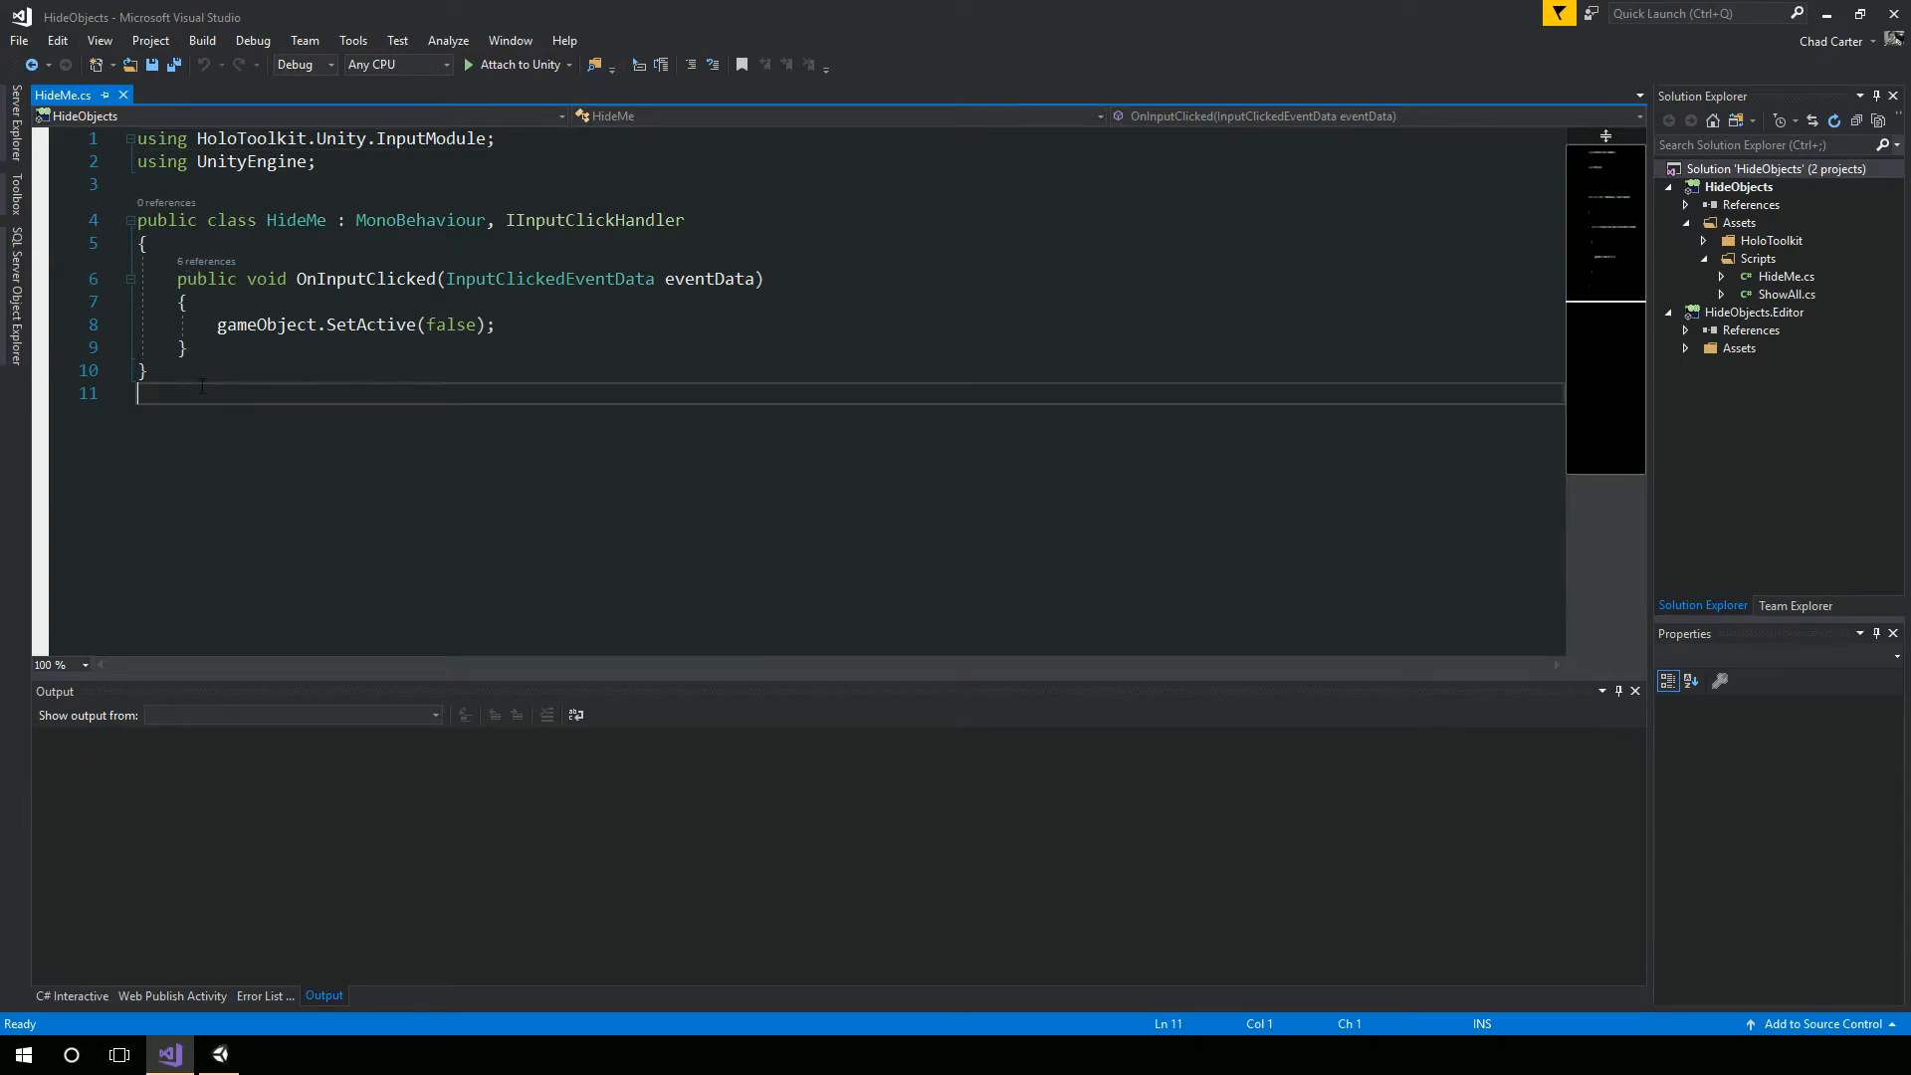
Delete the blank line 11 at the end of HideMe.cs.
key("backspace")
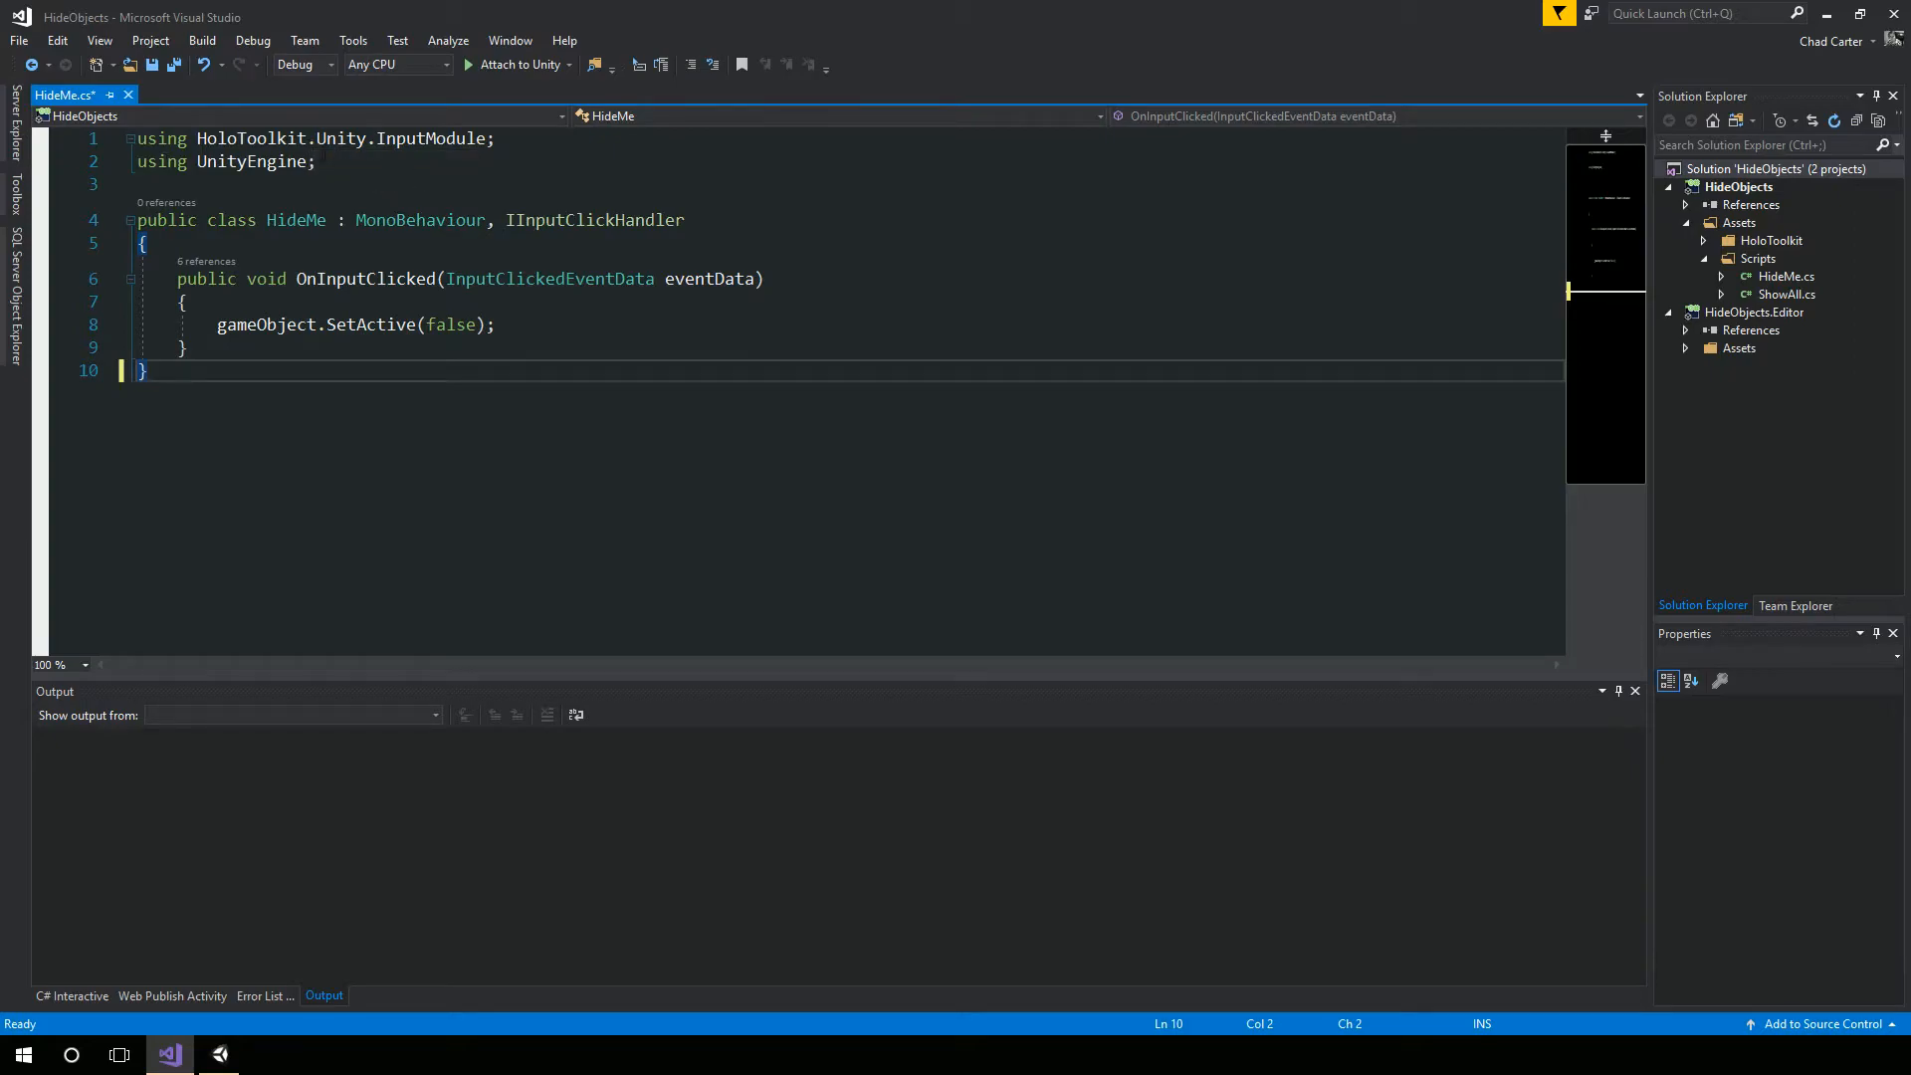
mouse_move(433, 138)
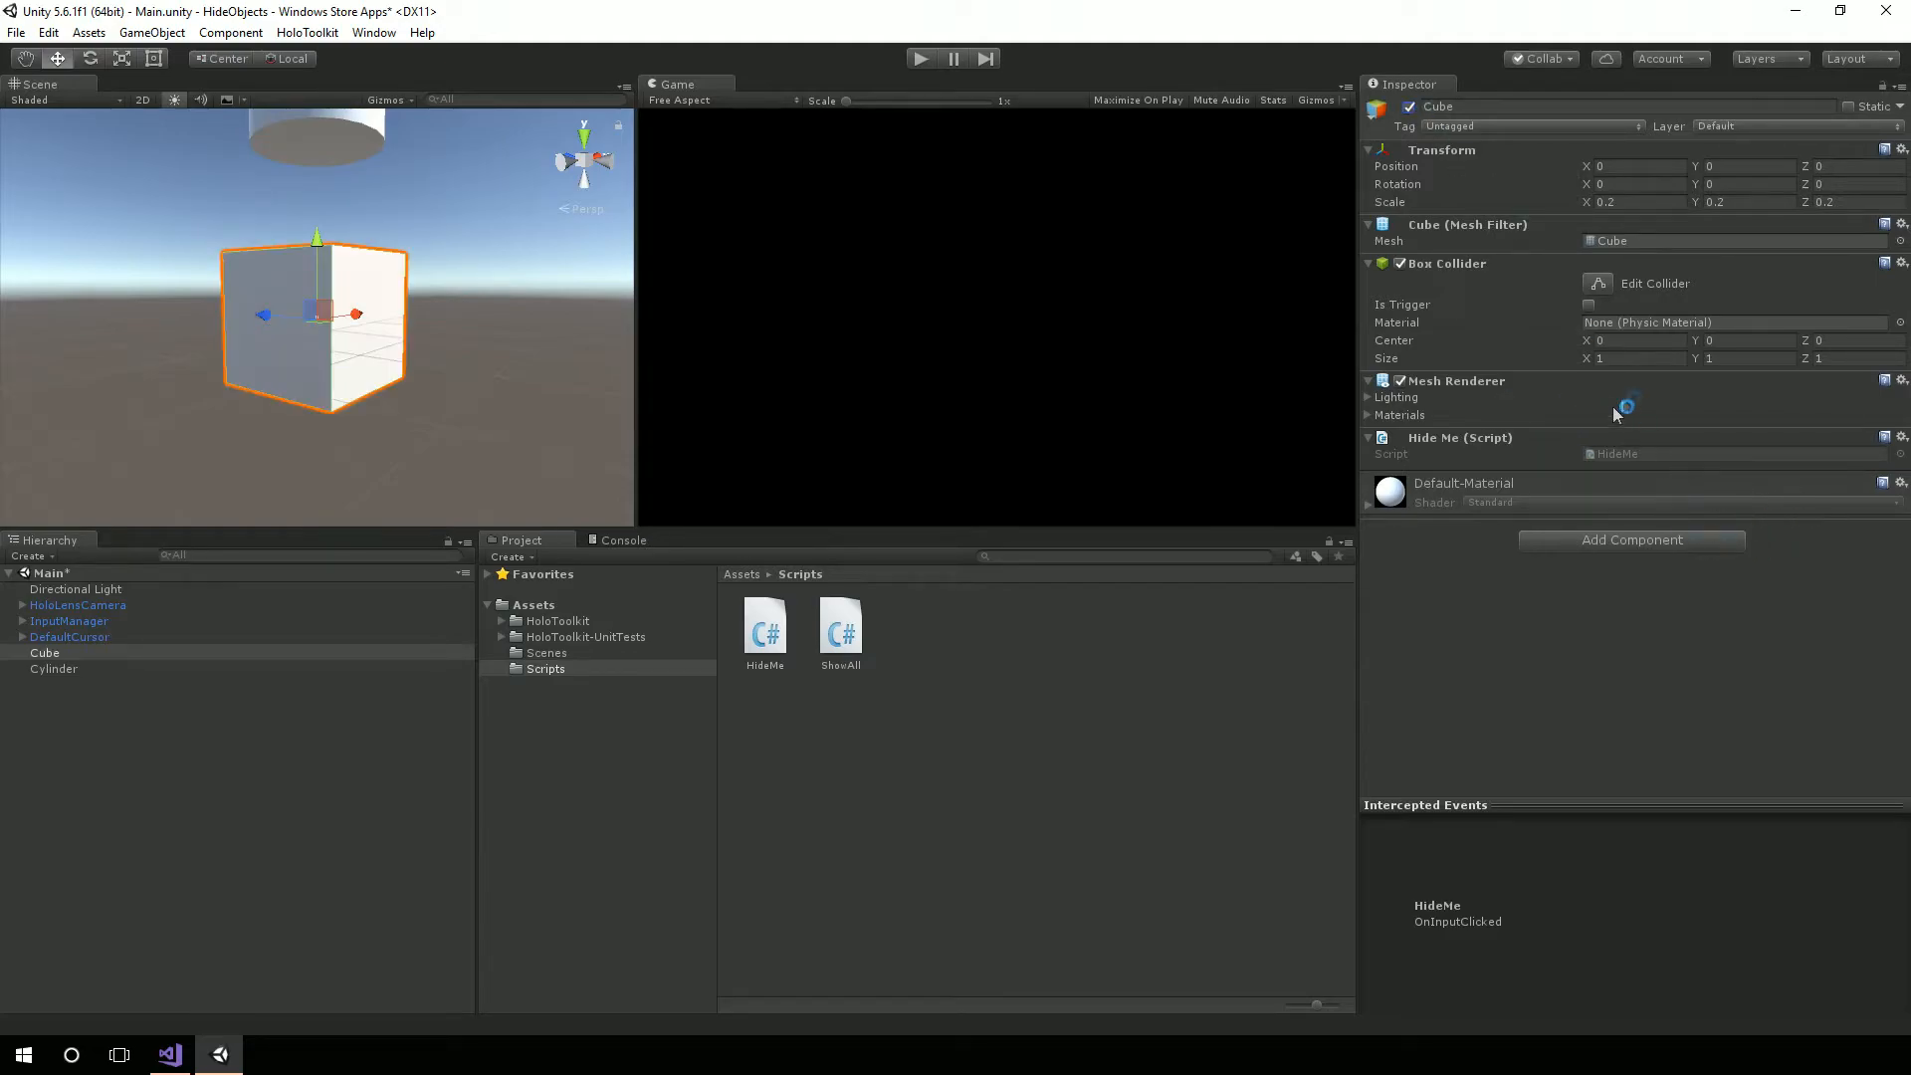
Back in Unity, select Cylinder and open its ShowAll script in Visual Studio.
left_click(170, 1054)
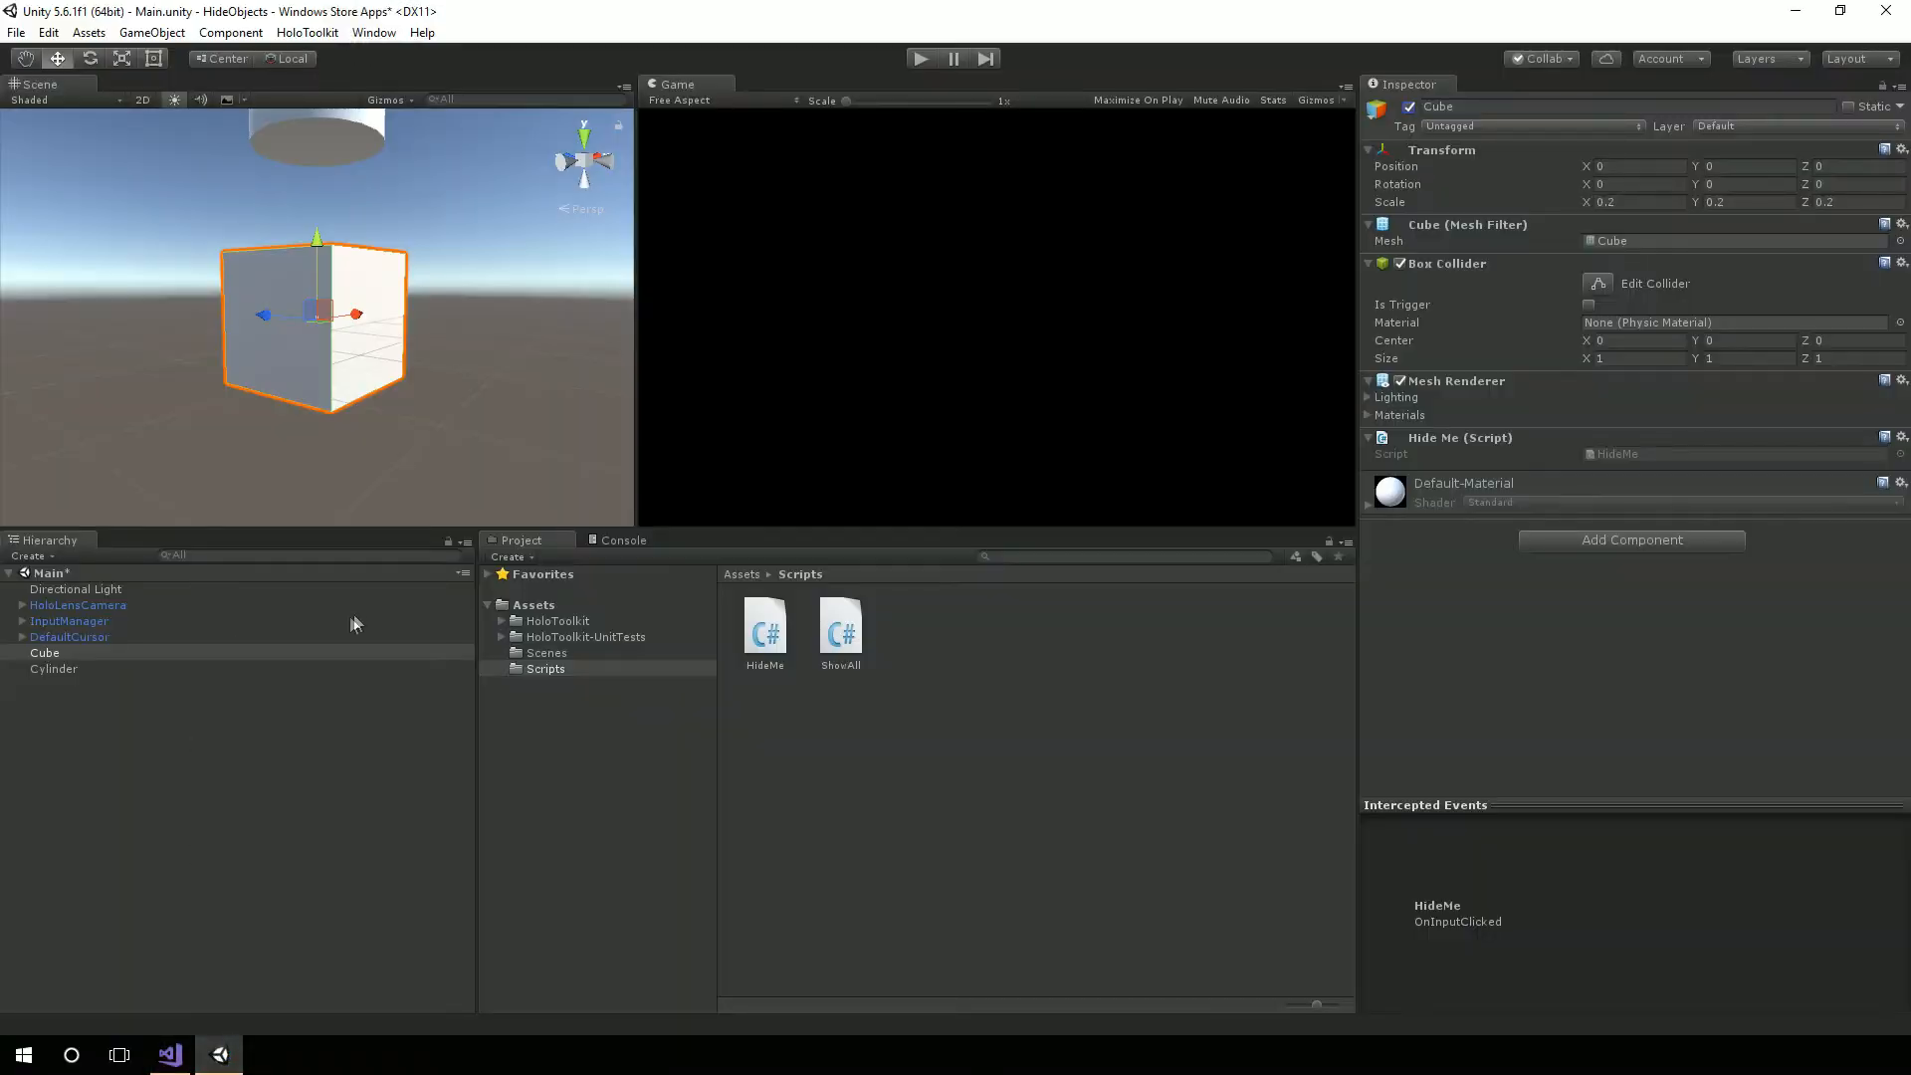
mouse_move(303, 357)
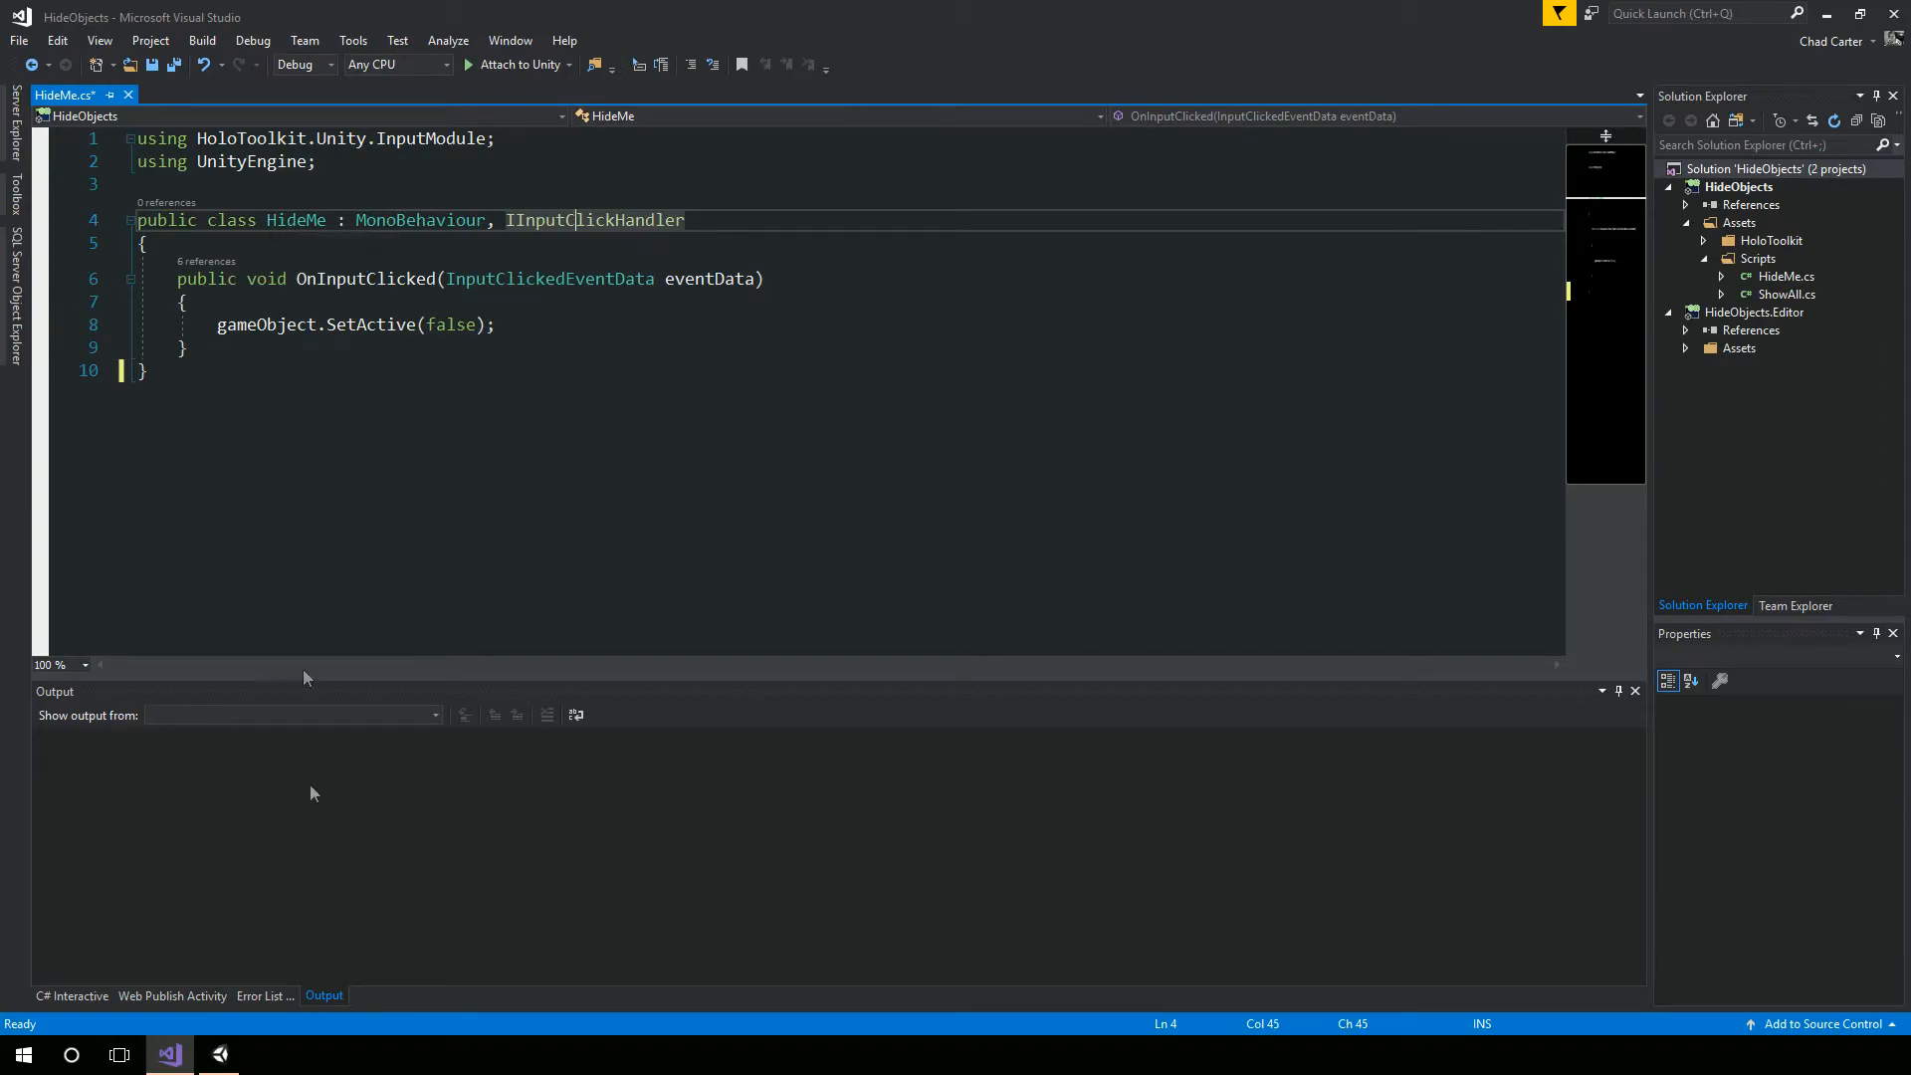
left_click(218, 1054)
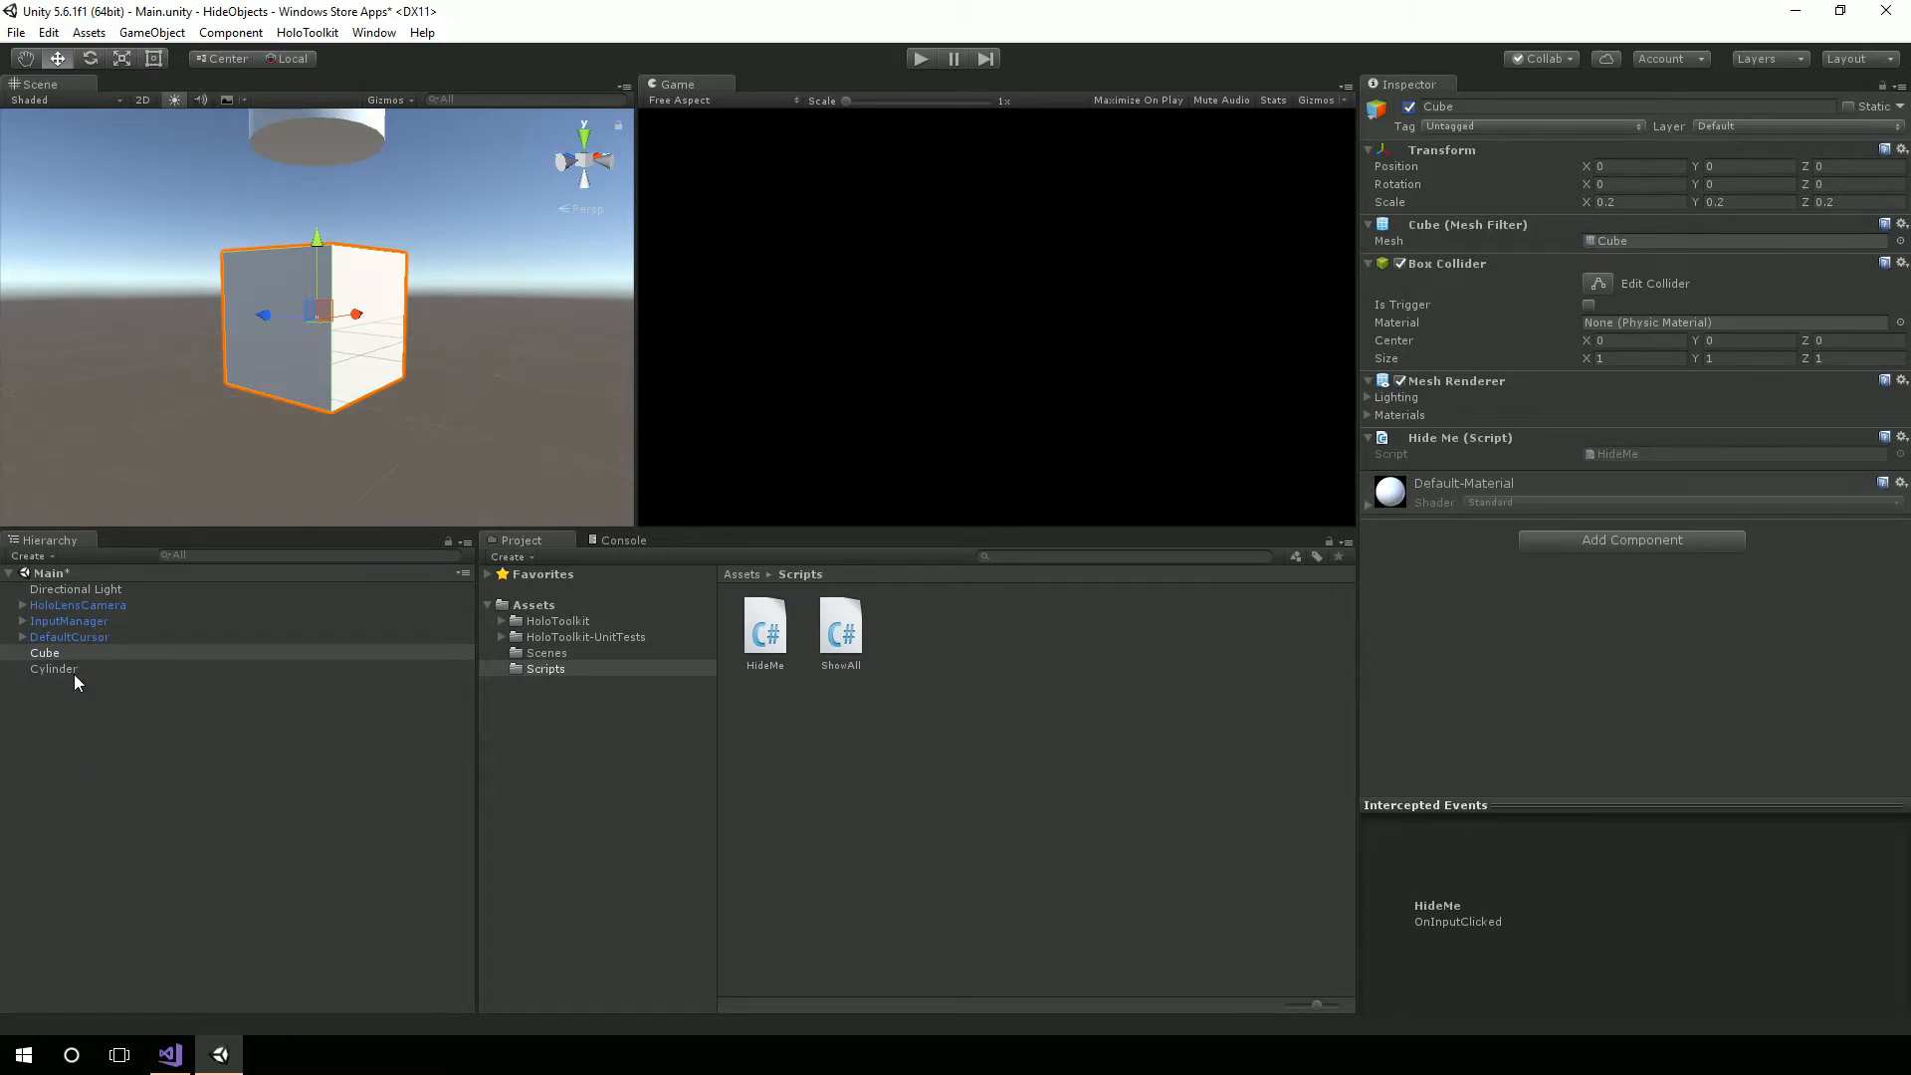
left_click(54, 668)
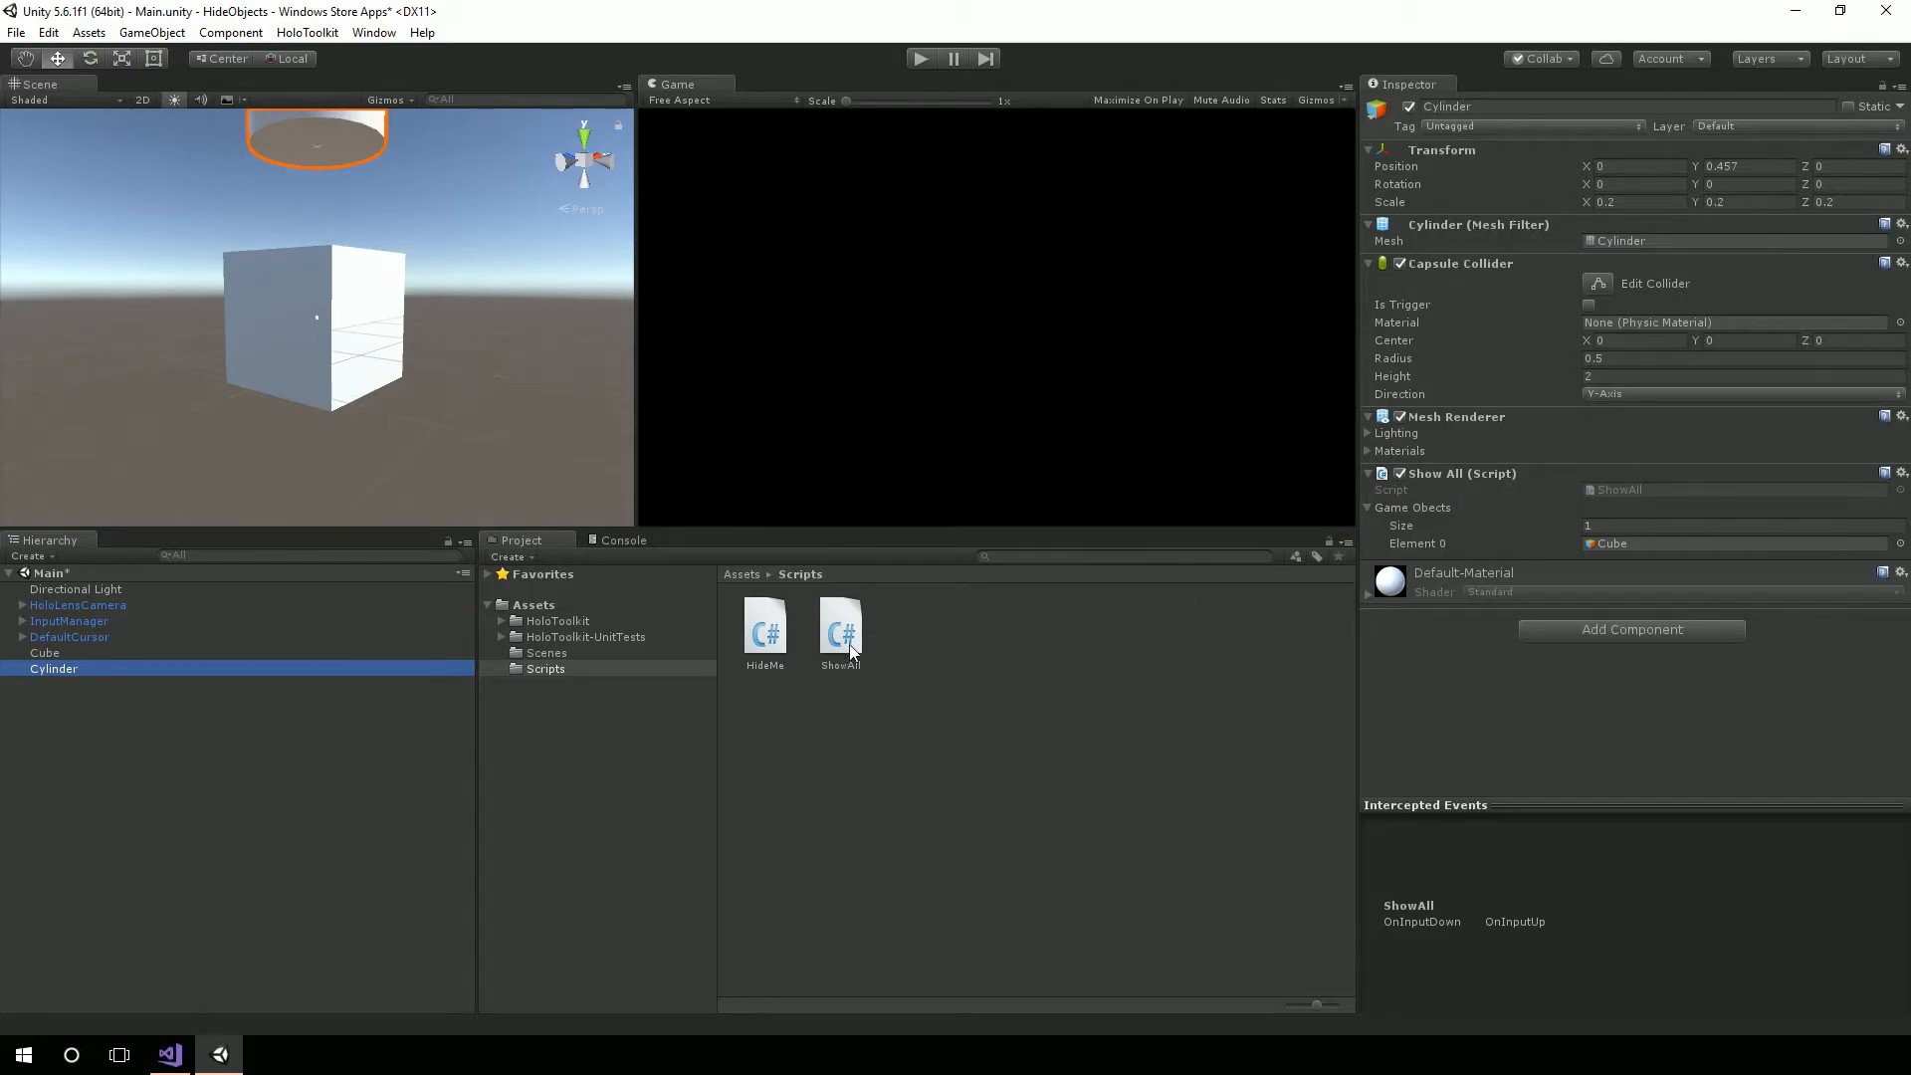
double_click(840, 625)
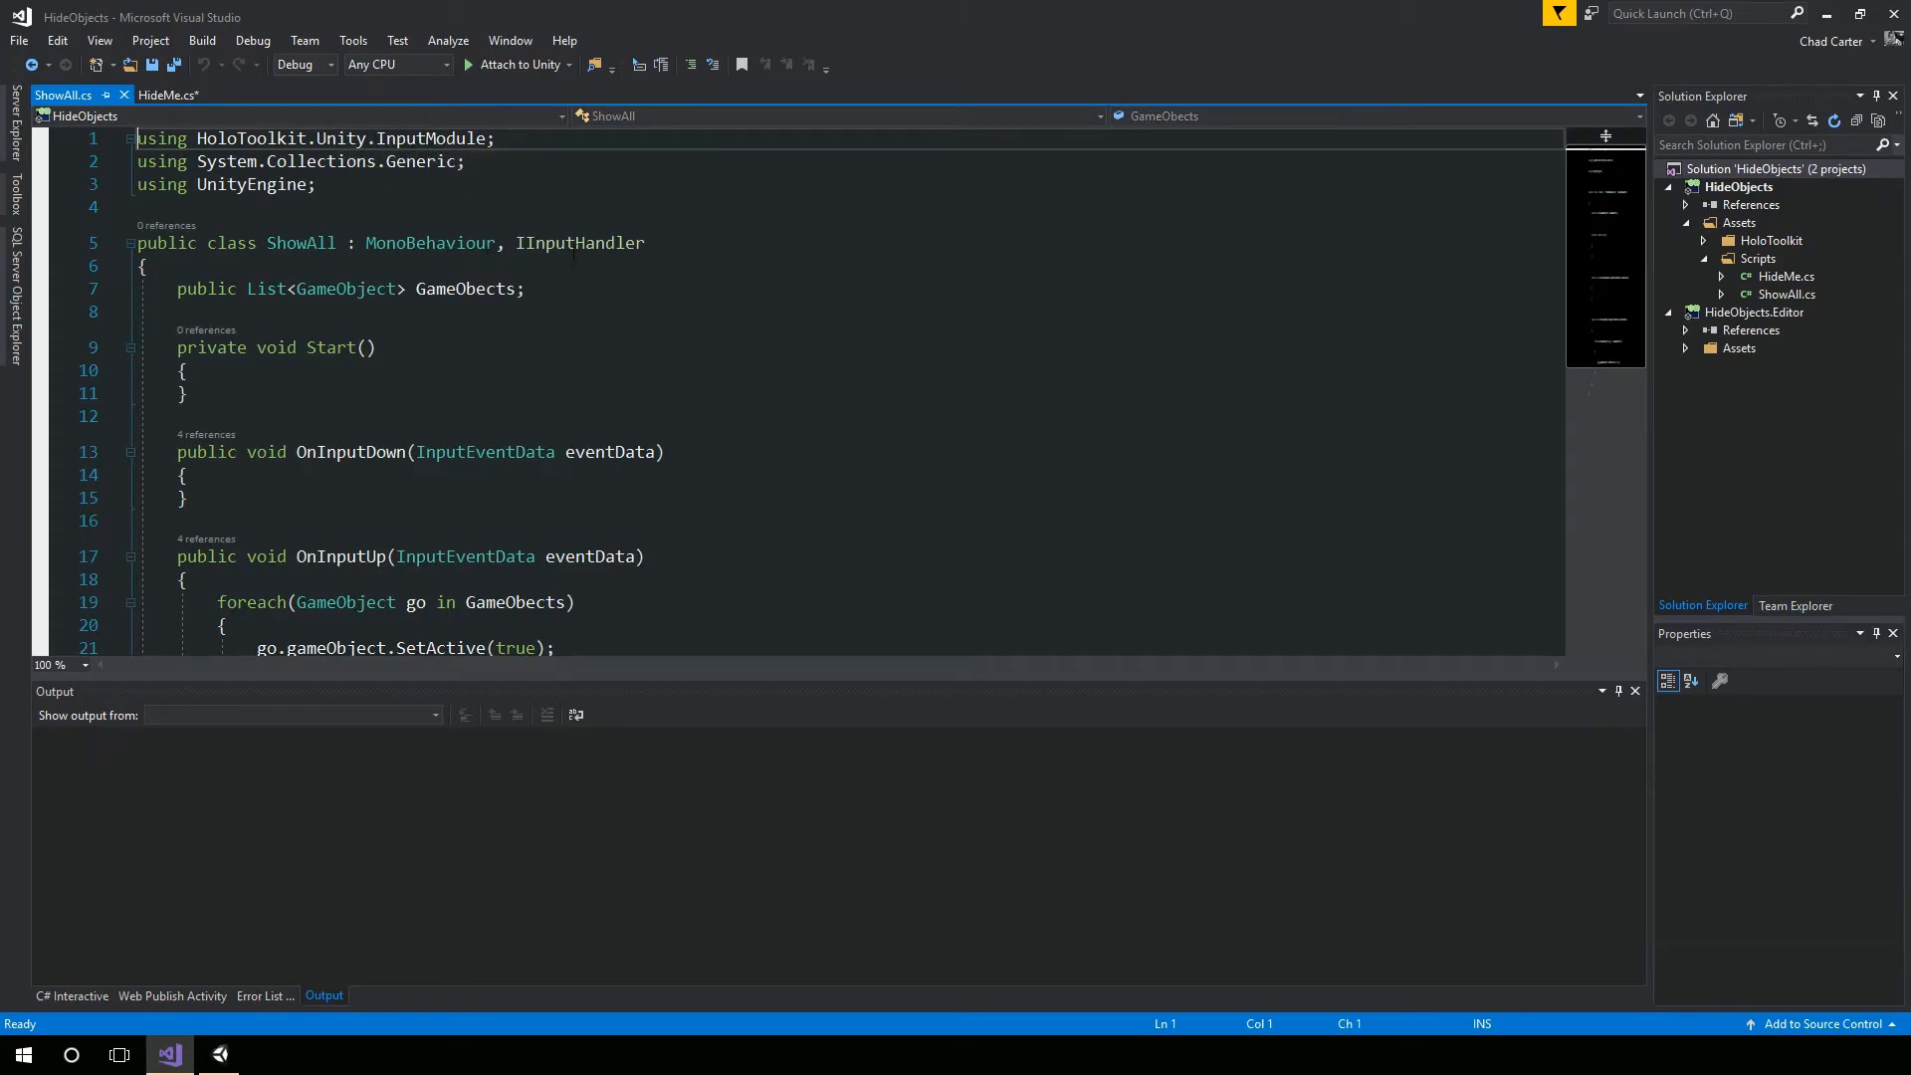
mouse_move(581, 243)
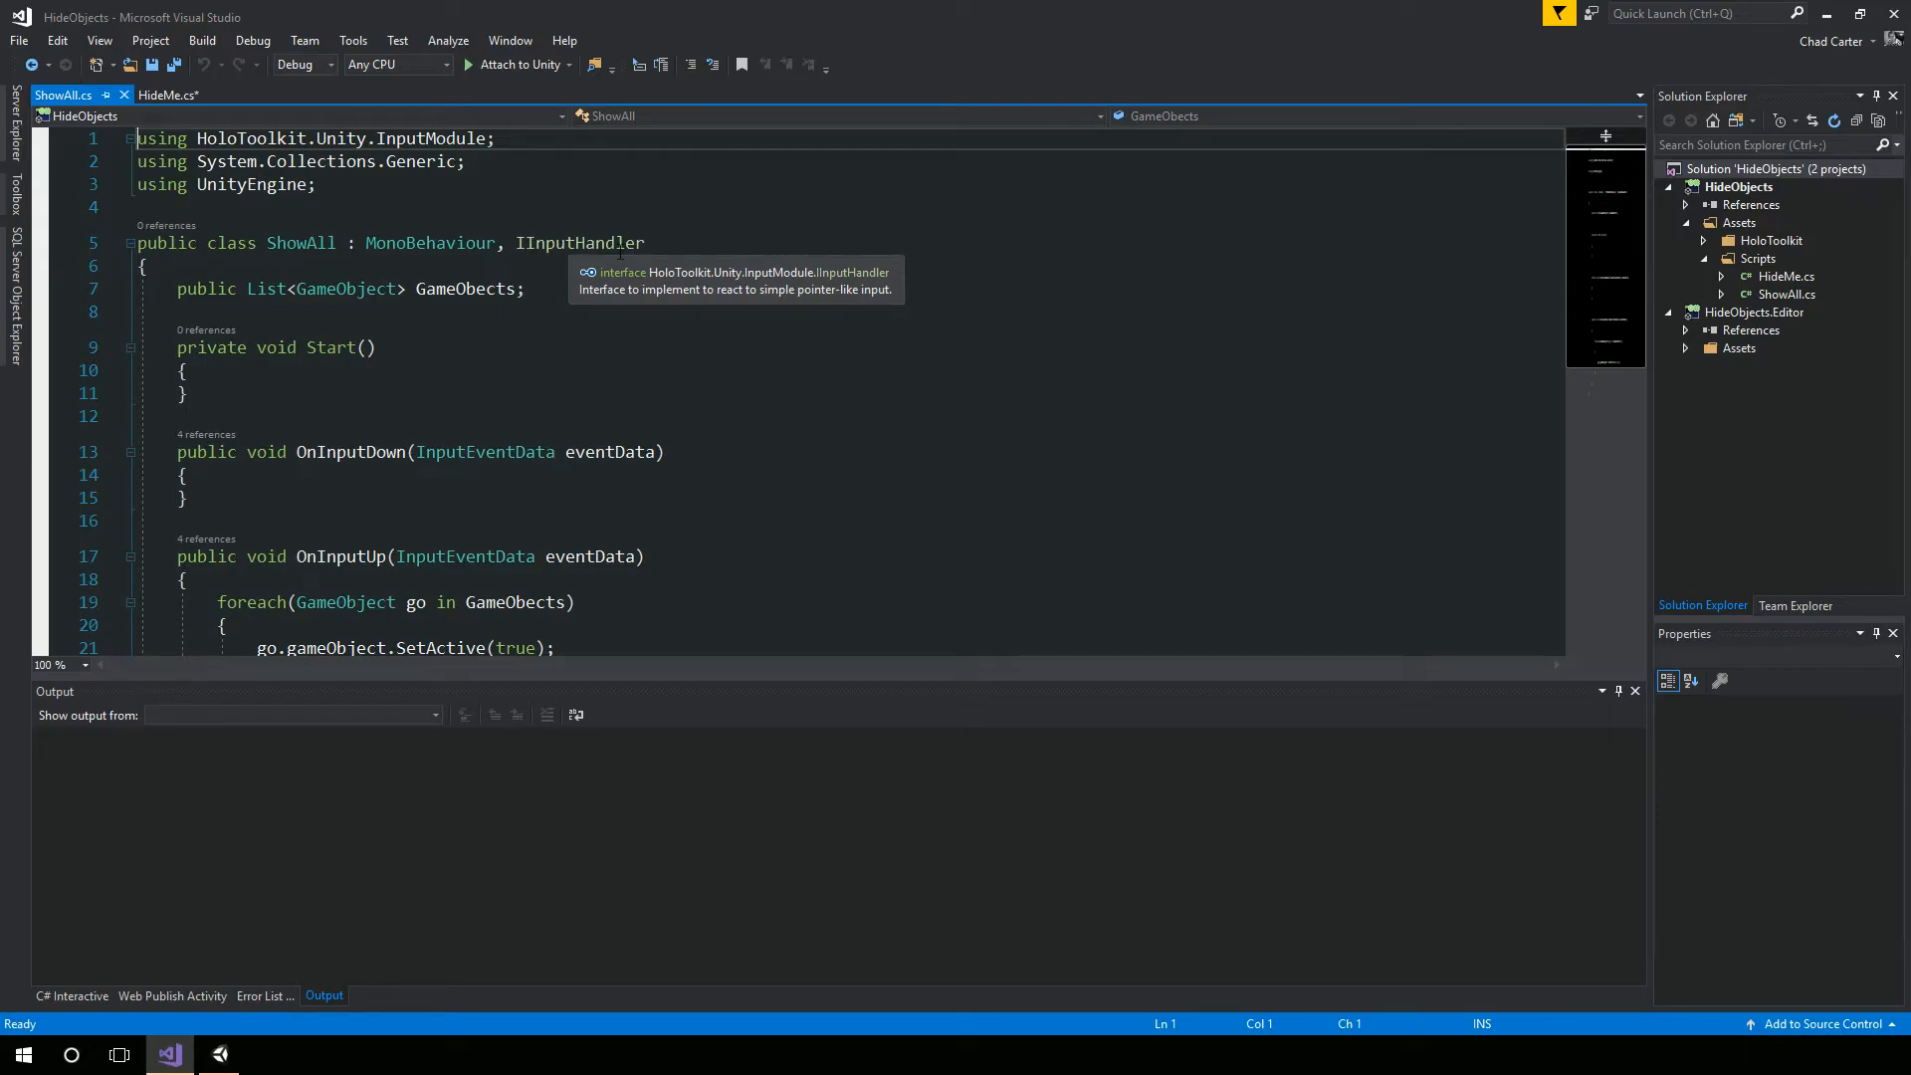
Save all pending script changes, including the trimmed HideMe.cs.
left_click(168, 95)
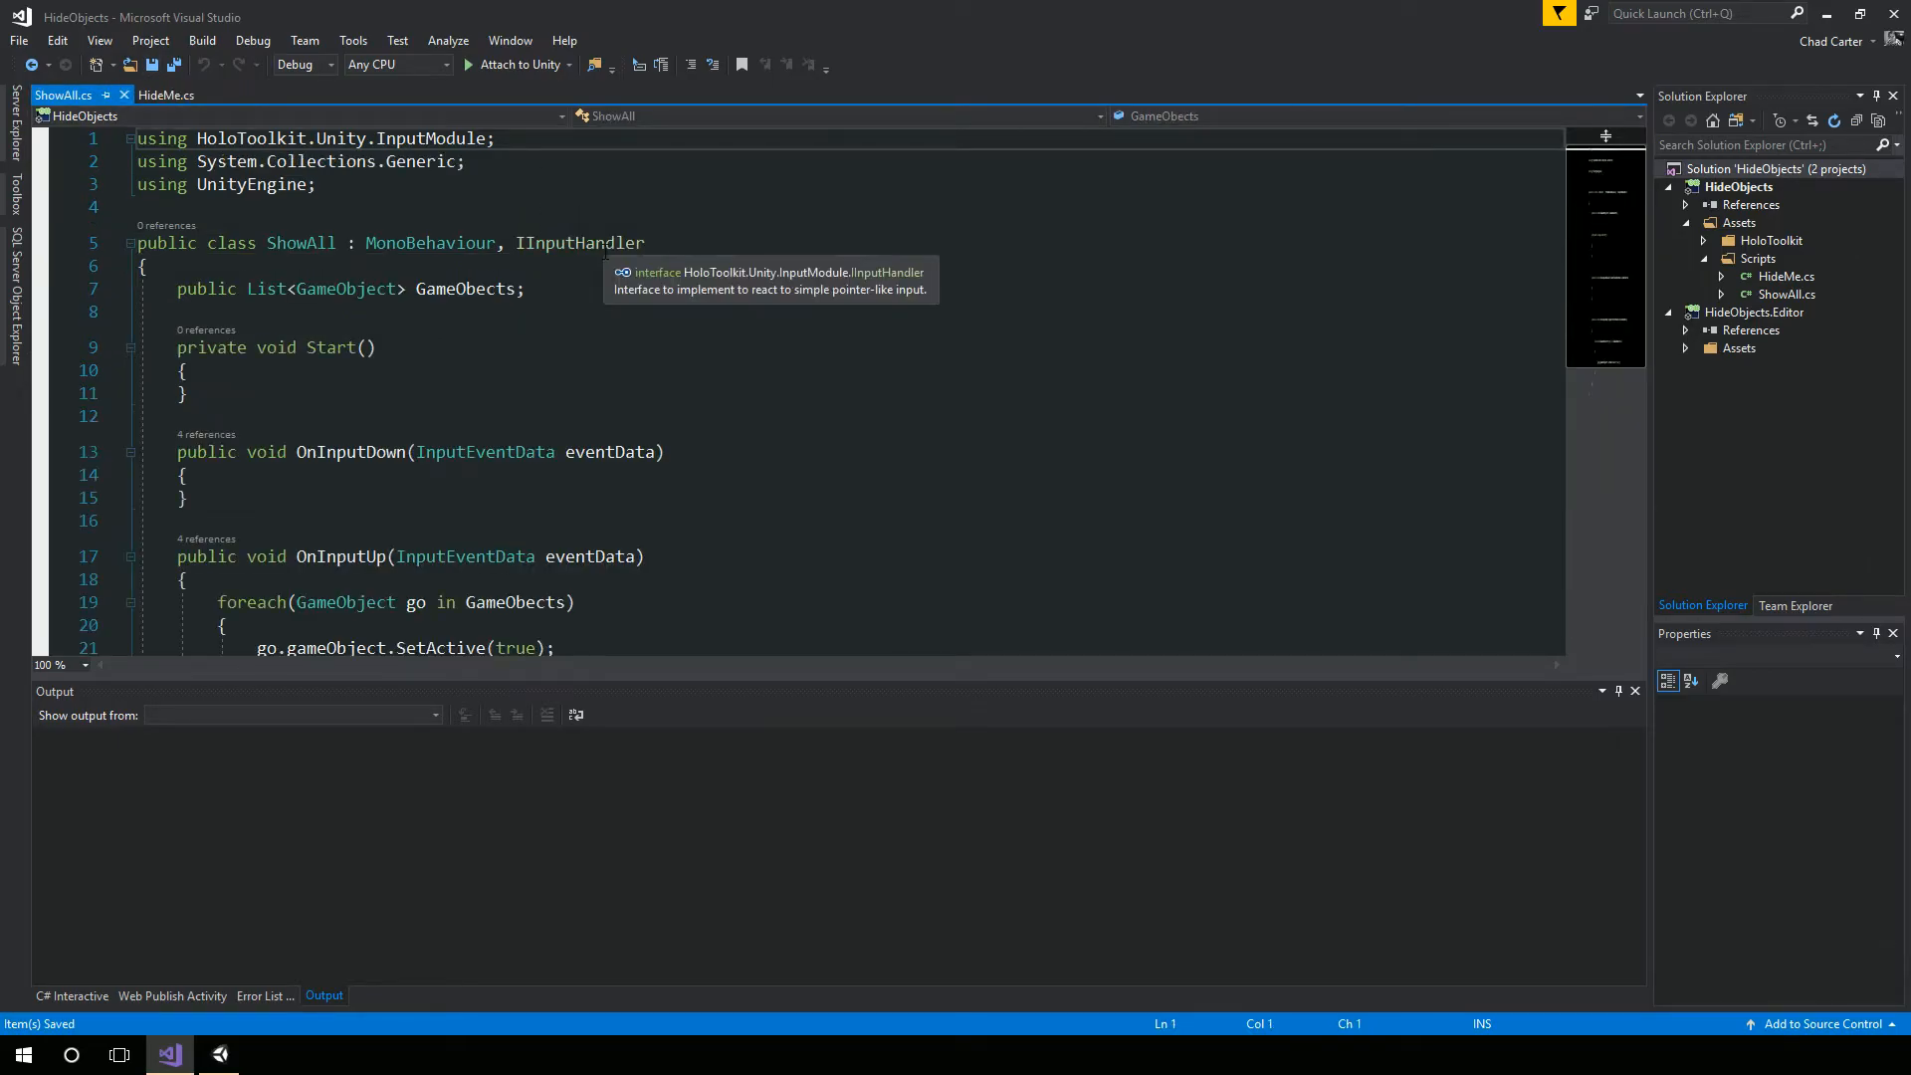
mouse_move(607, 303)
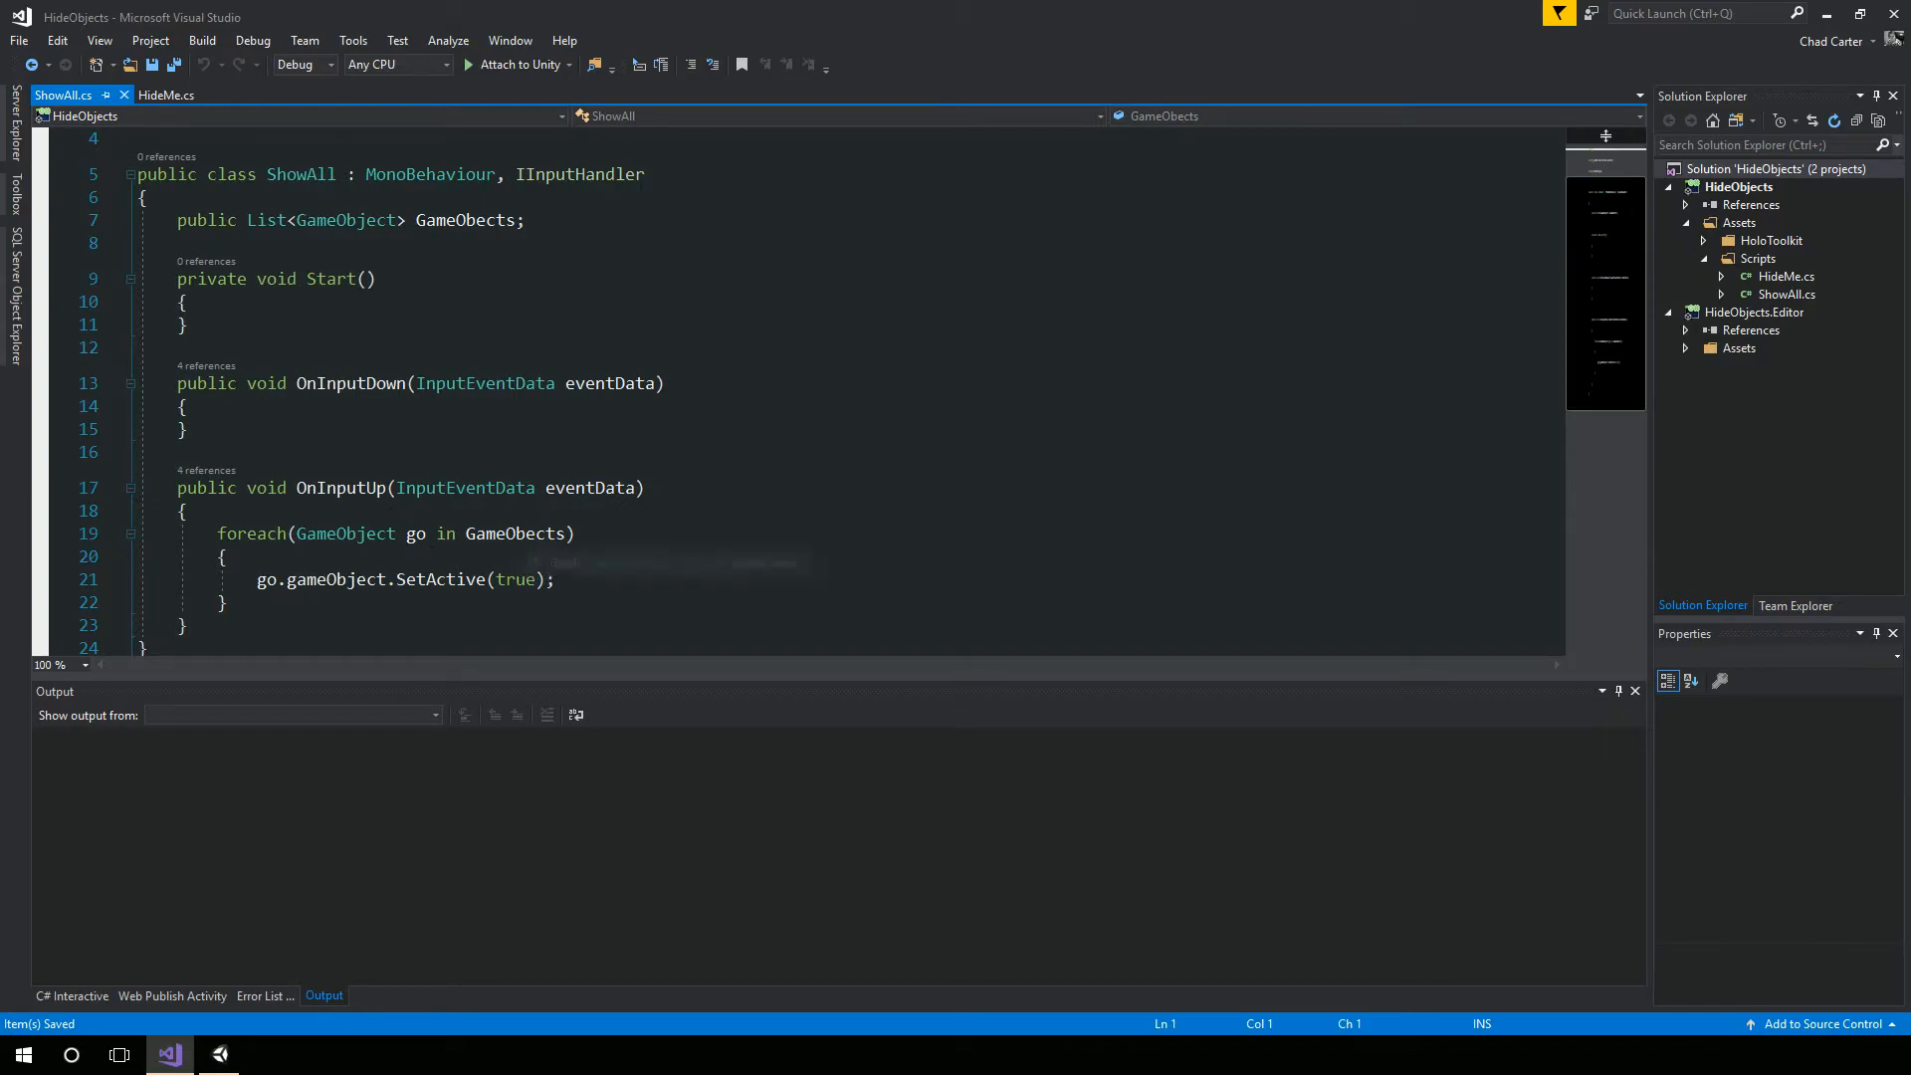
mouse_move(439, 579)
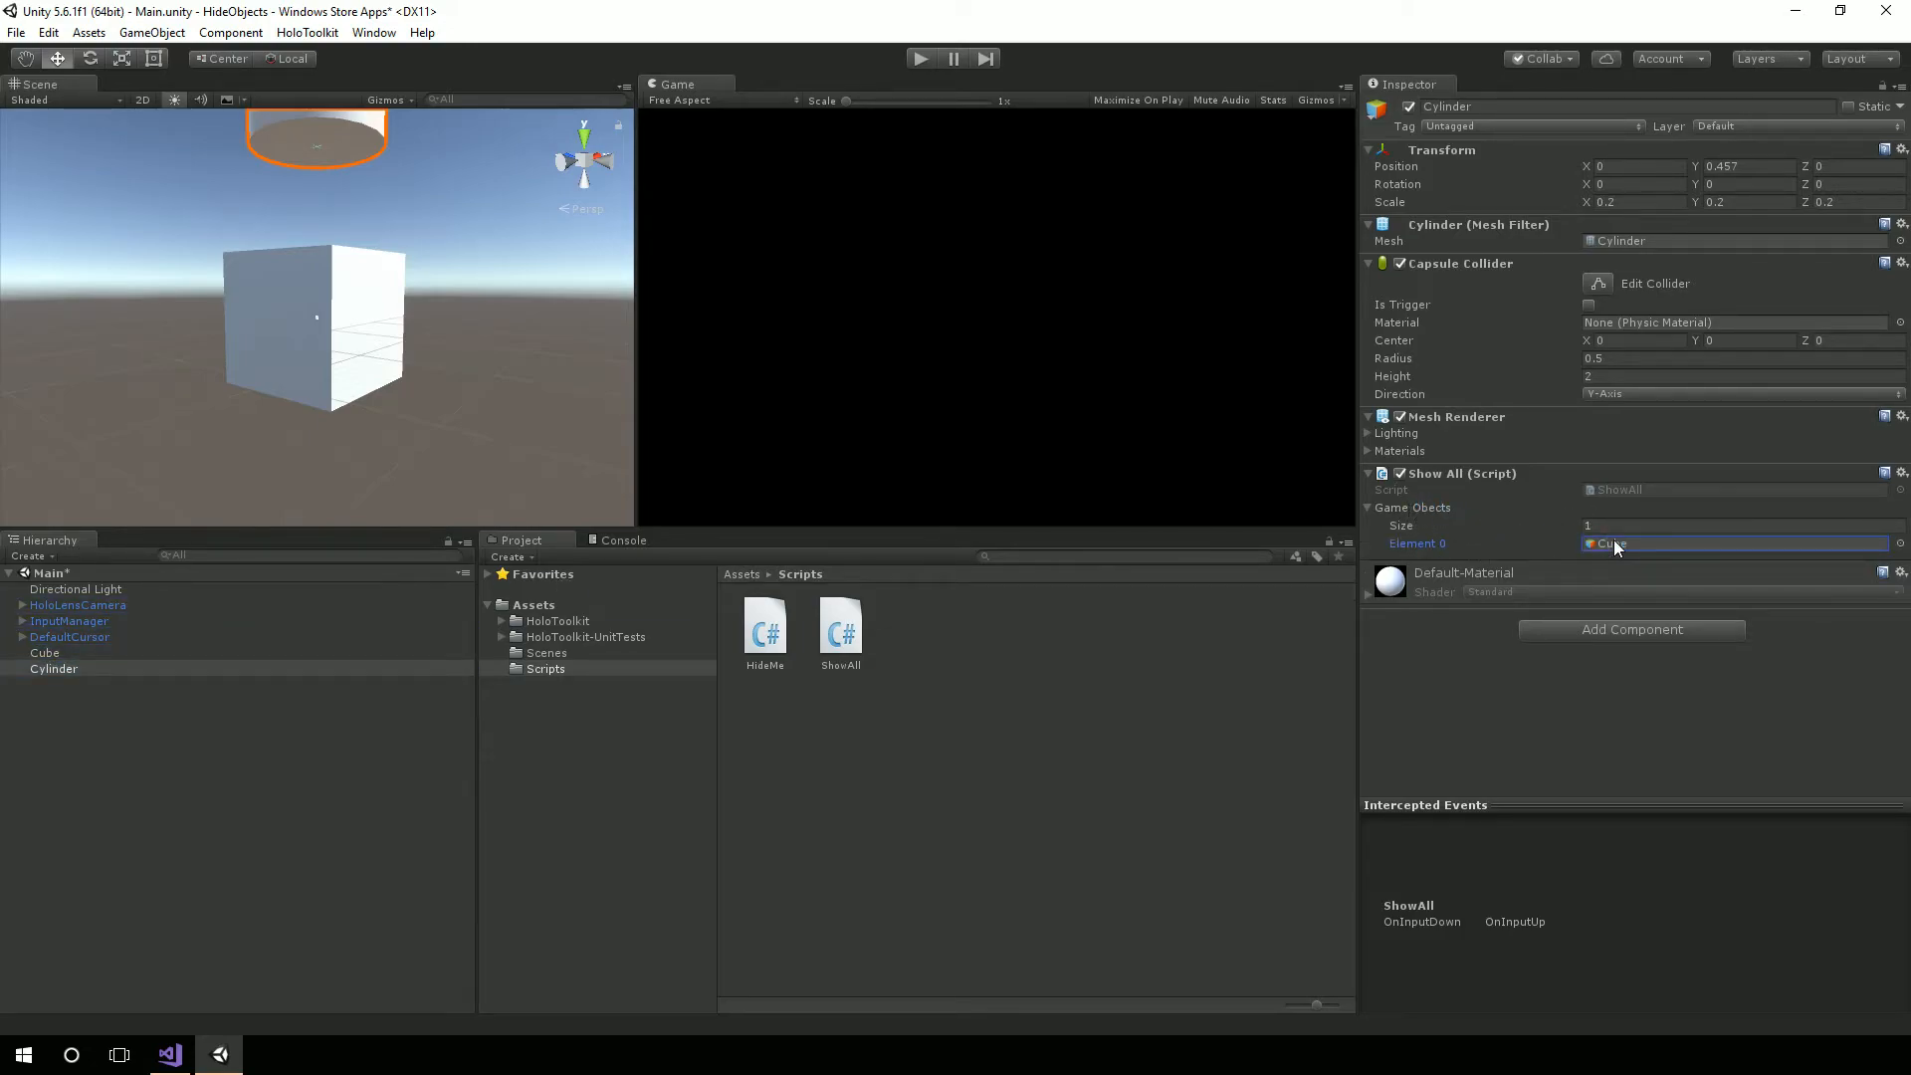
Bring up Unity's File menu after confirming ShowAll lists the Cube.
left_click(16, 32)
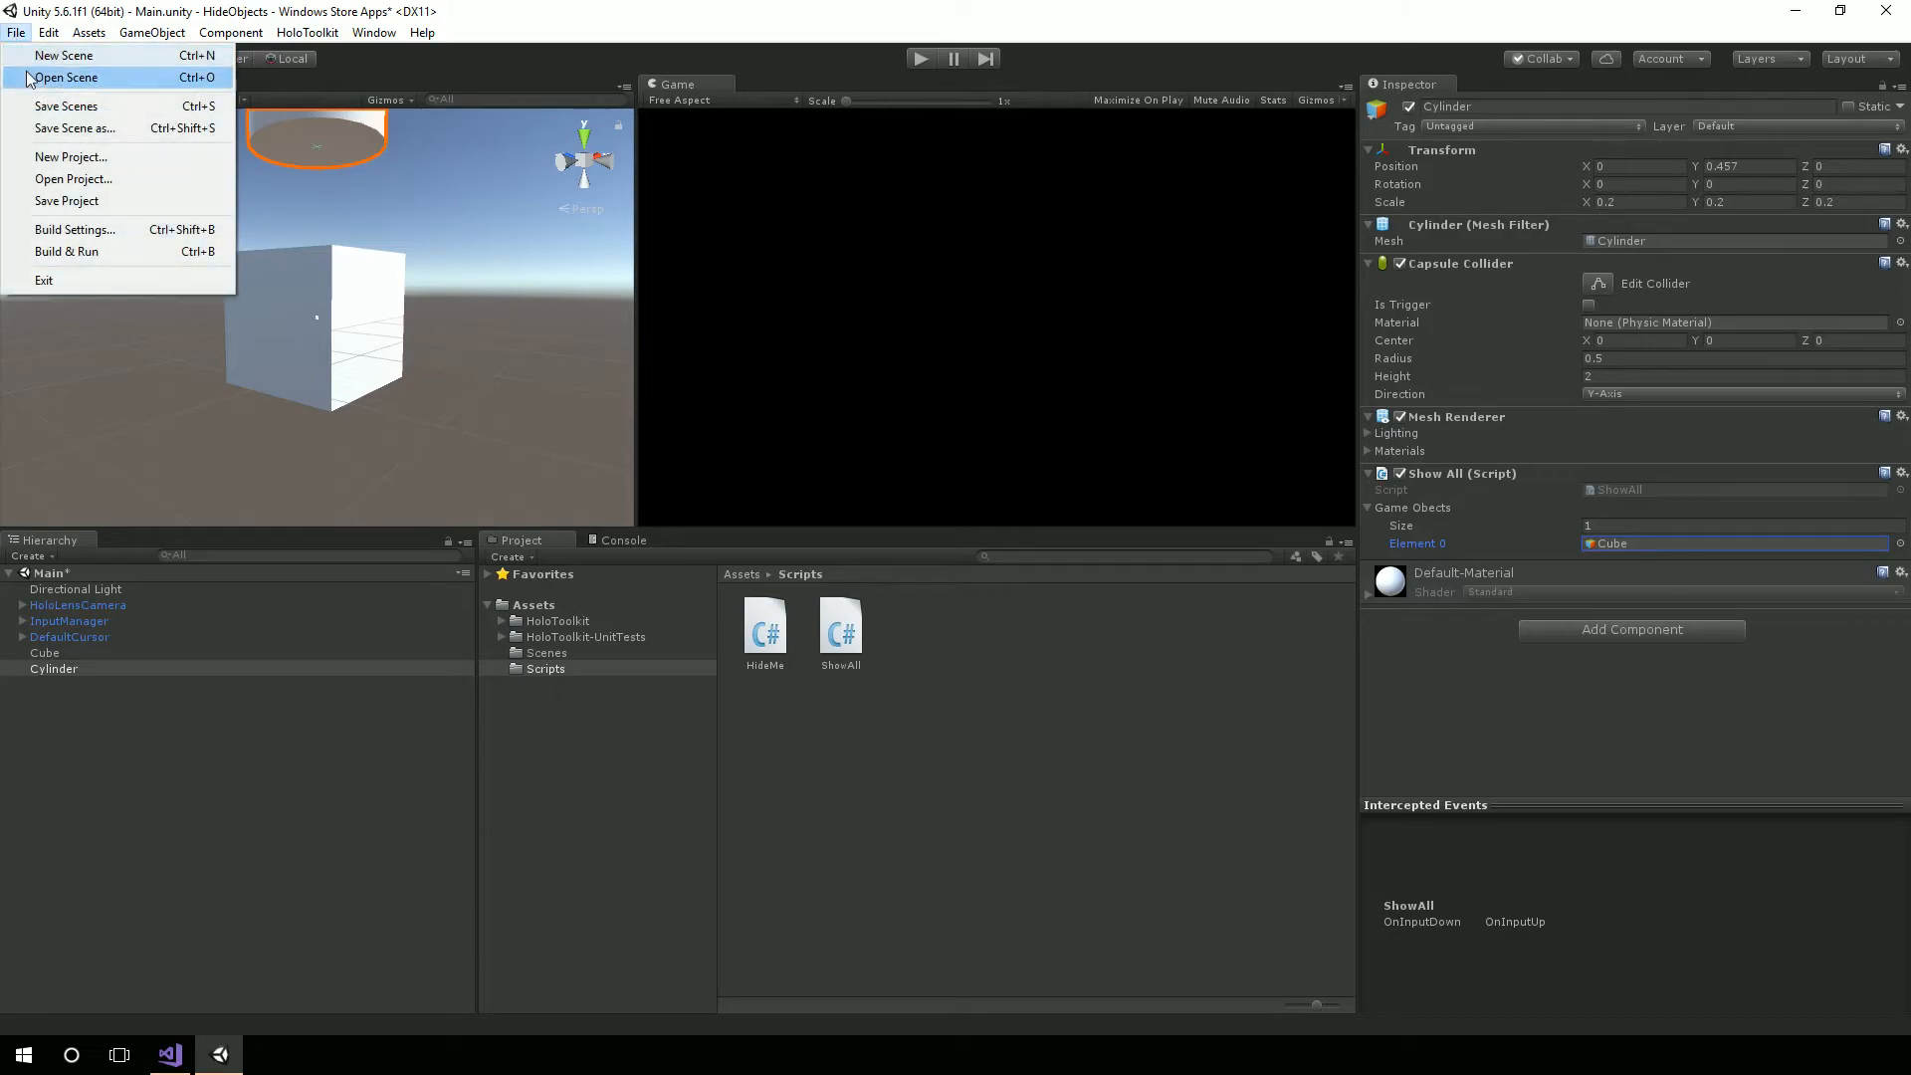
mouse_move(65, 201)
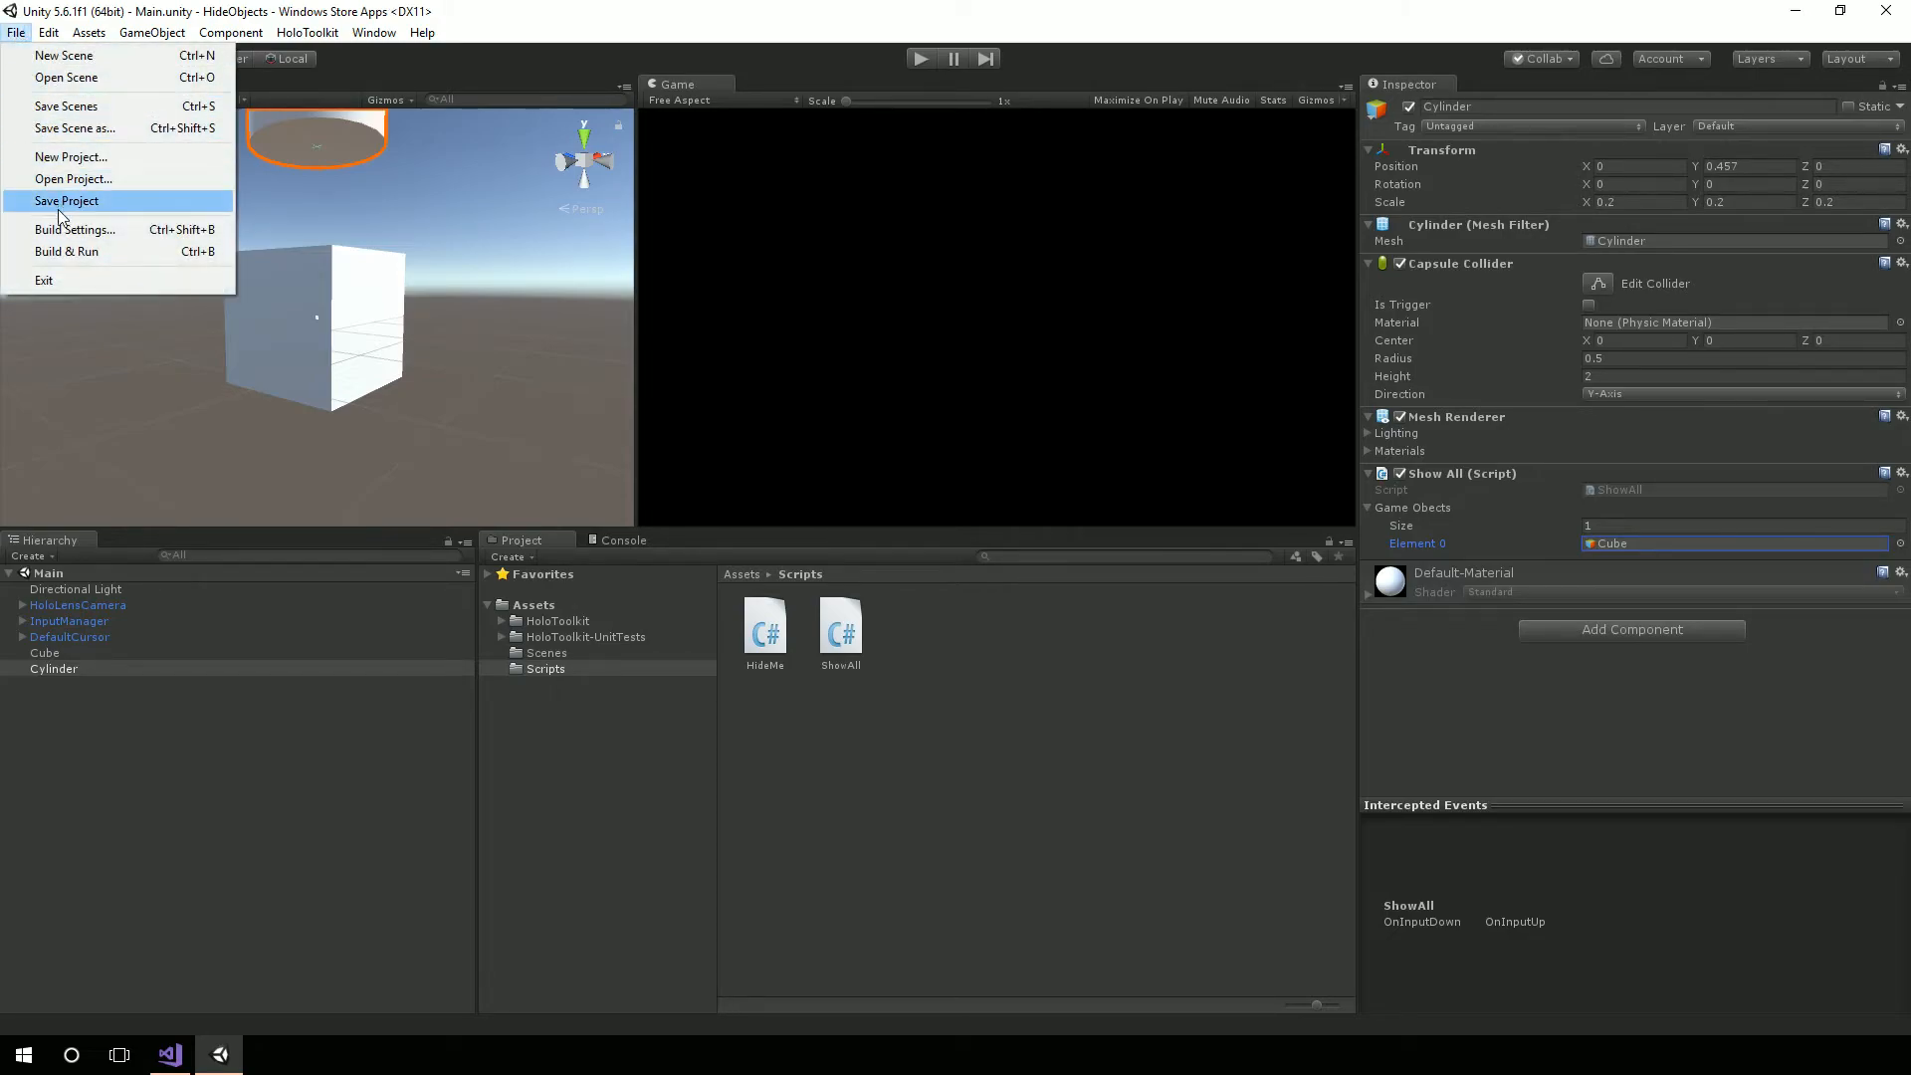
Save the Unity project via File > Save Project.
left_click(919, 58)
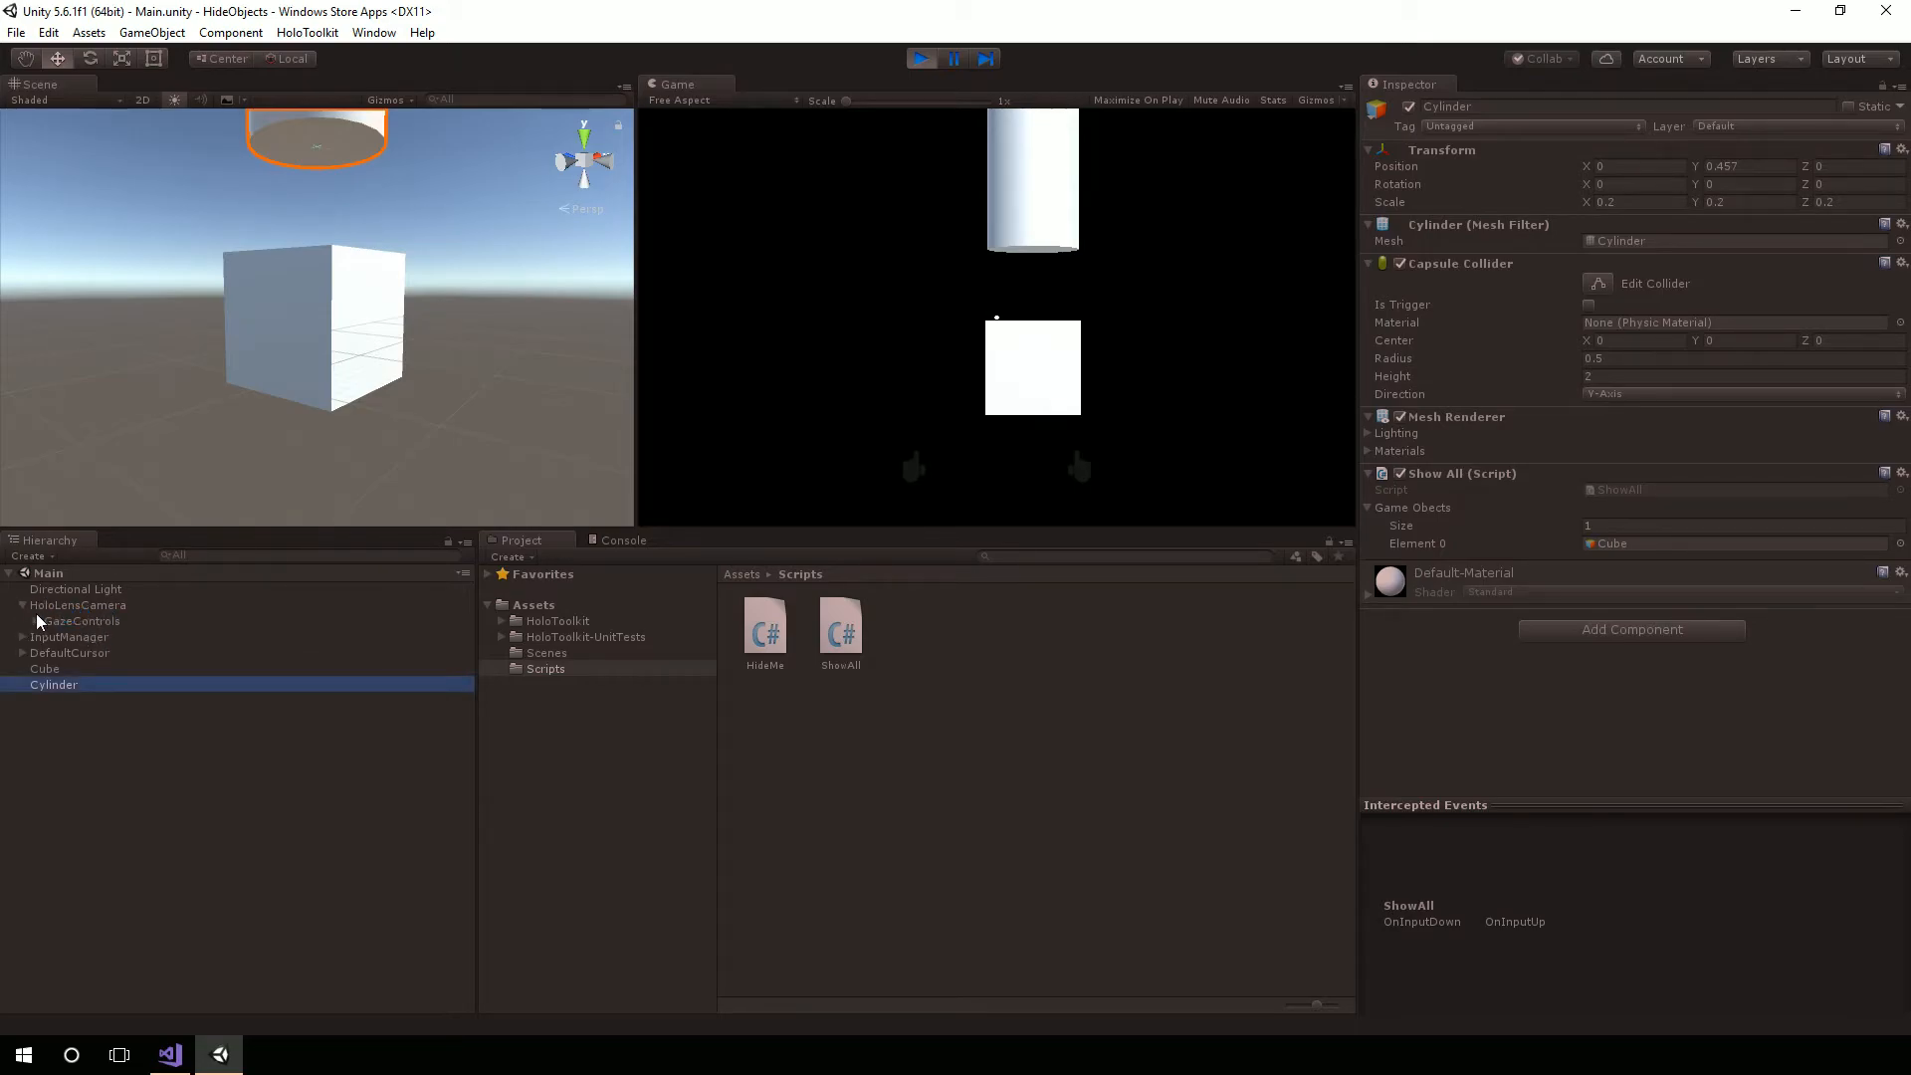
Inspect the HoloLensCamera settings, then switch to ShowAll.cs in Visual Studio.
left_click(77, 604)
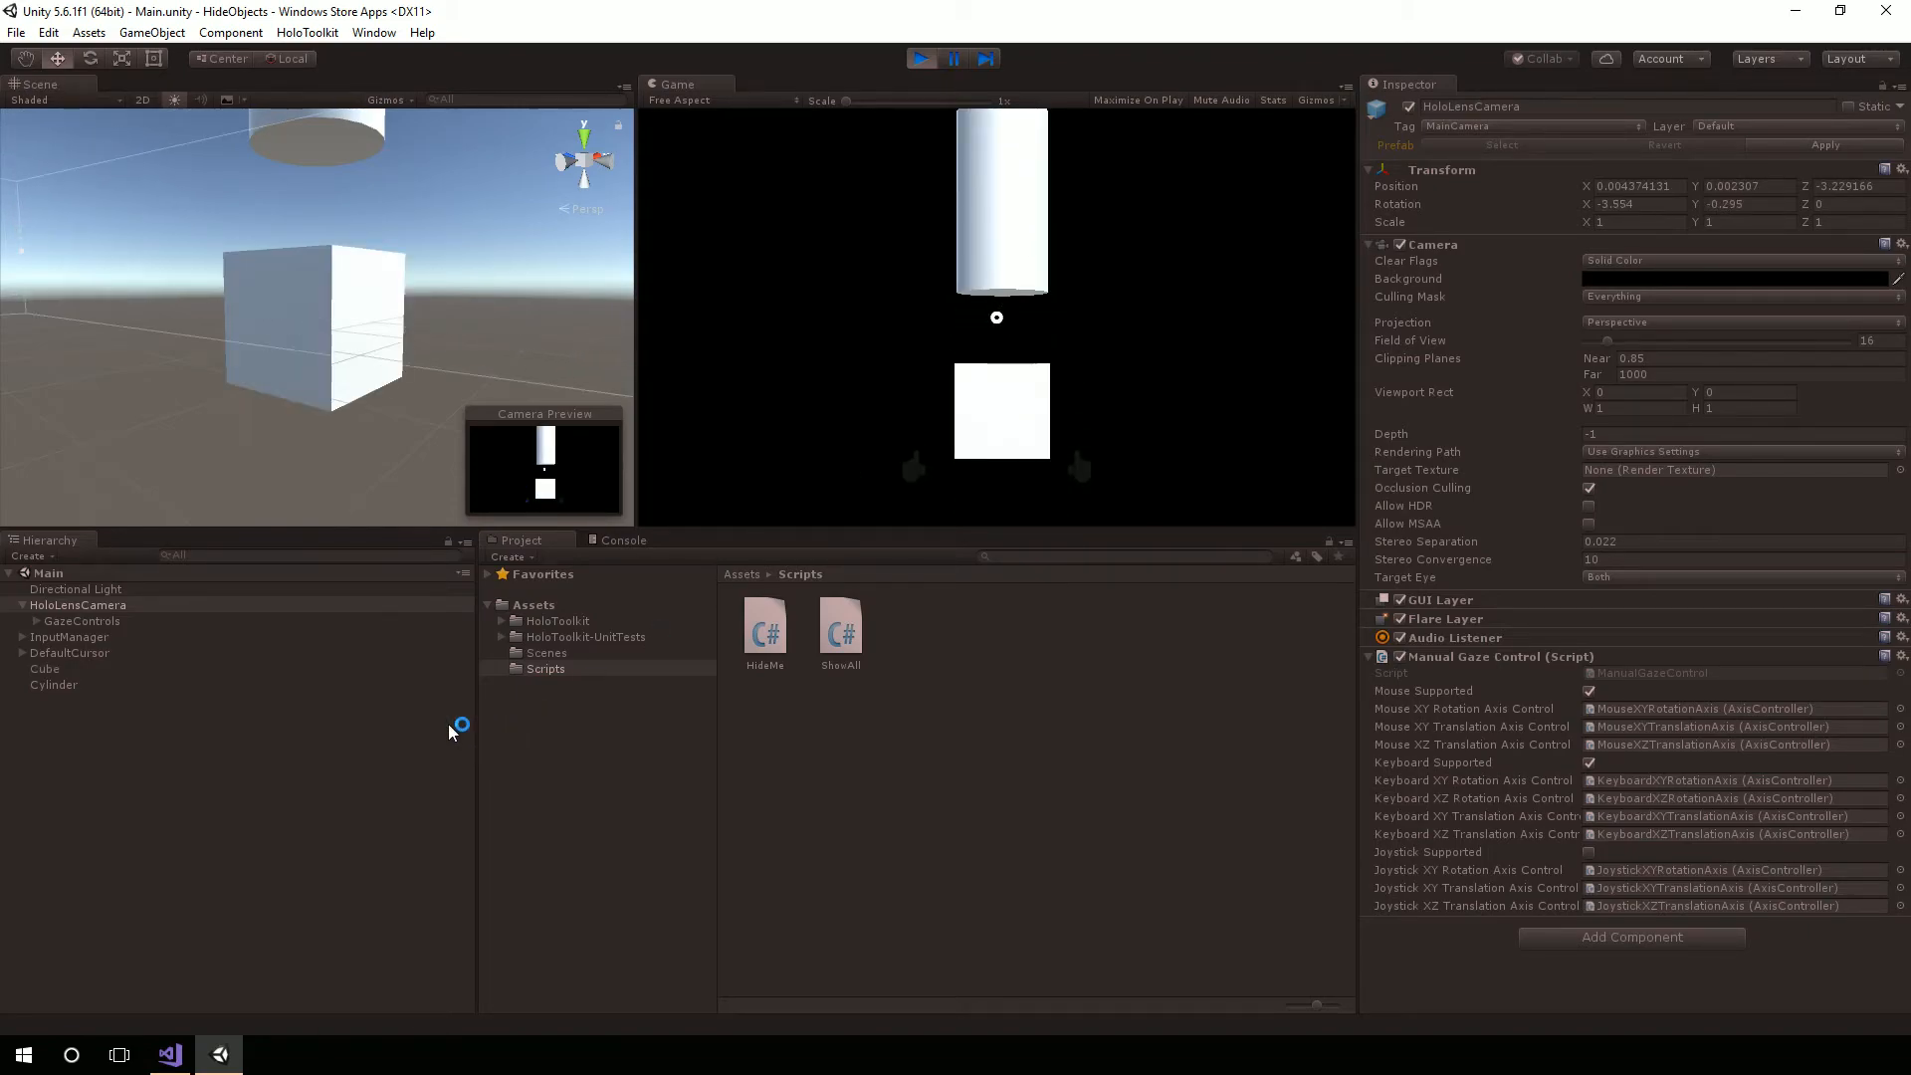
left_click(170, 1054)
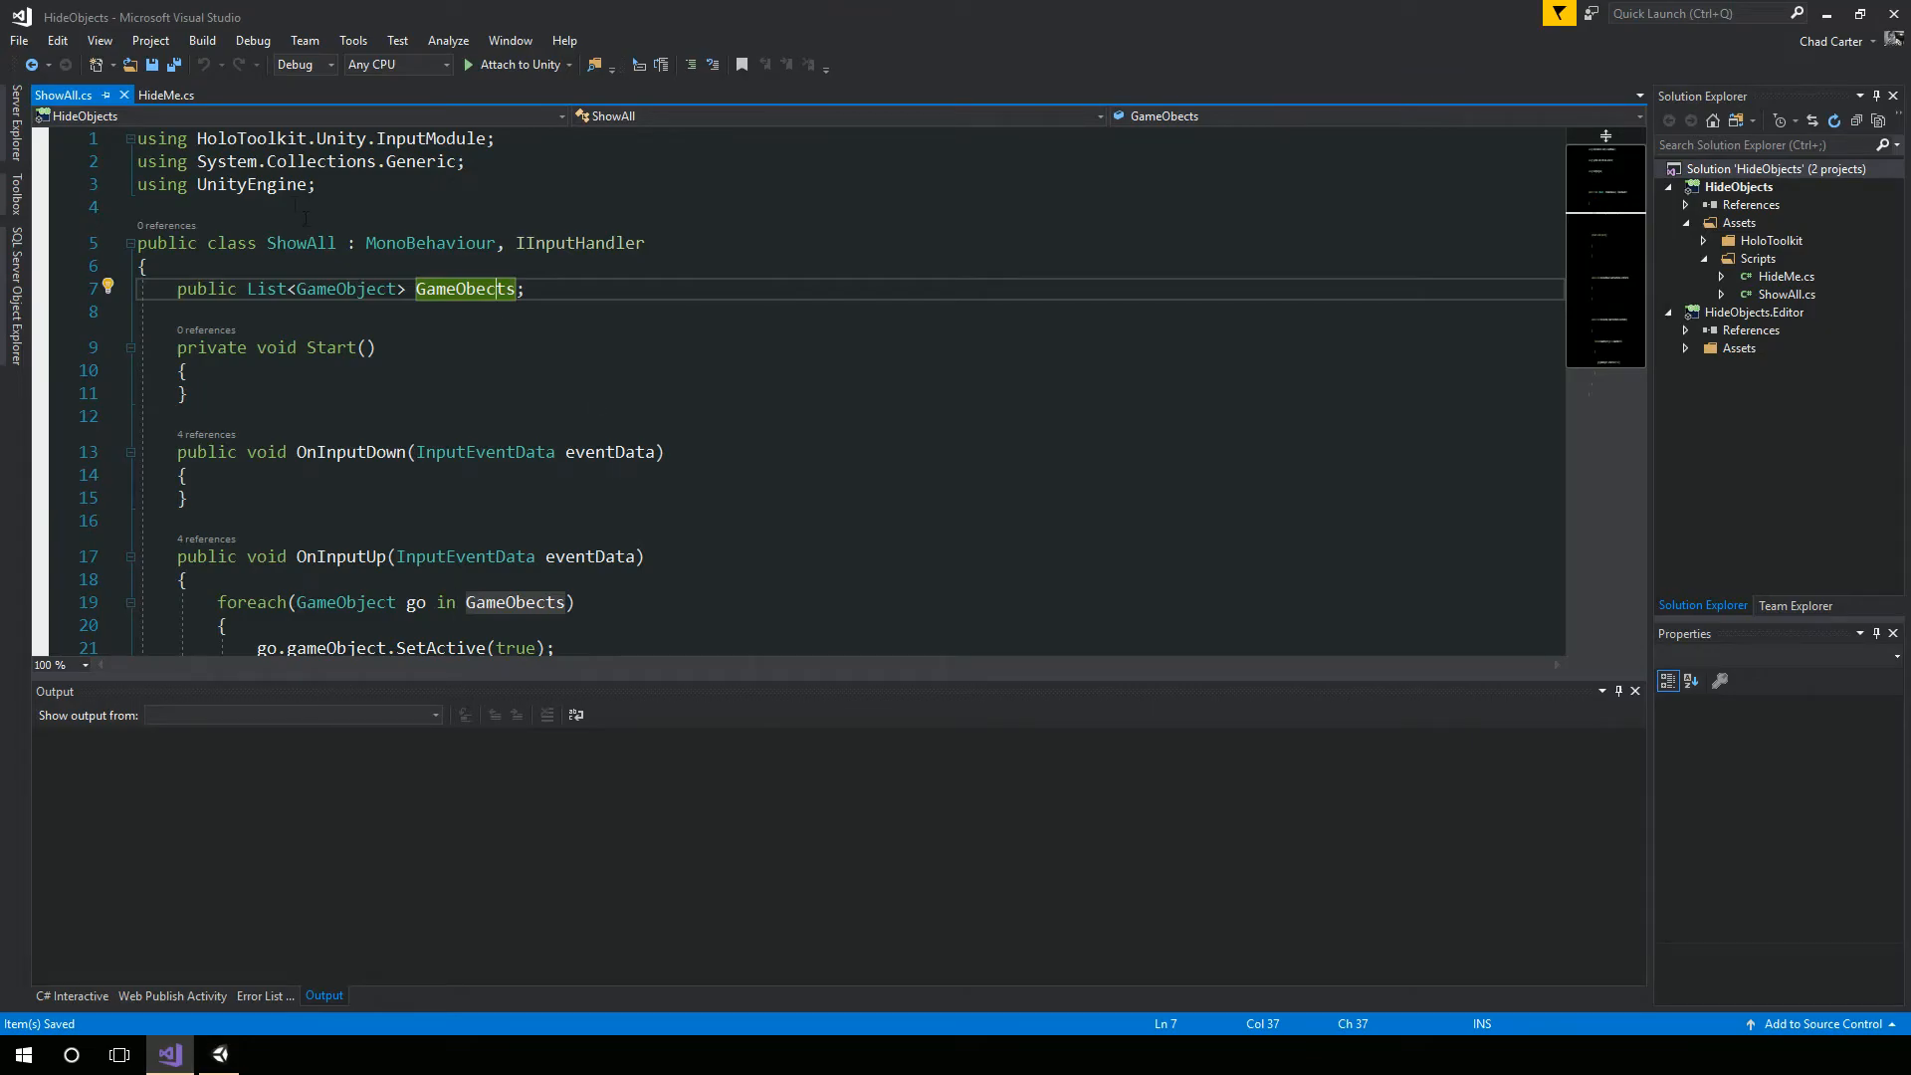
left_click(167, 93)
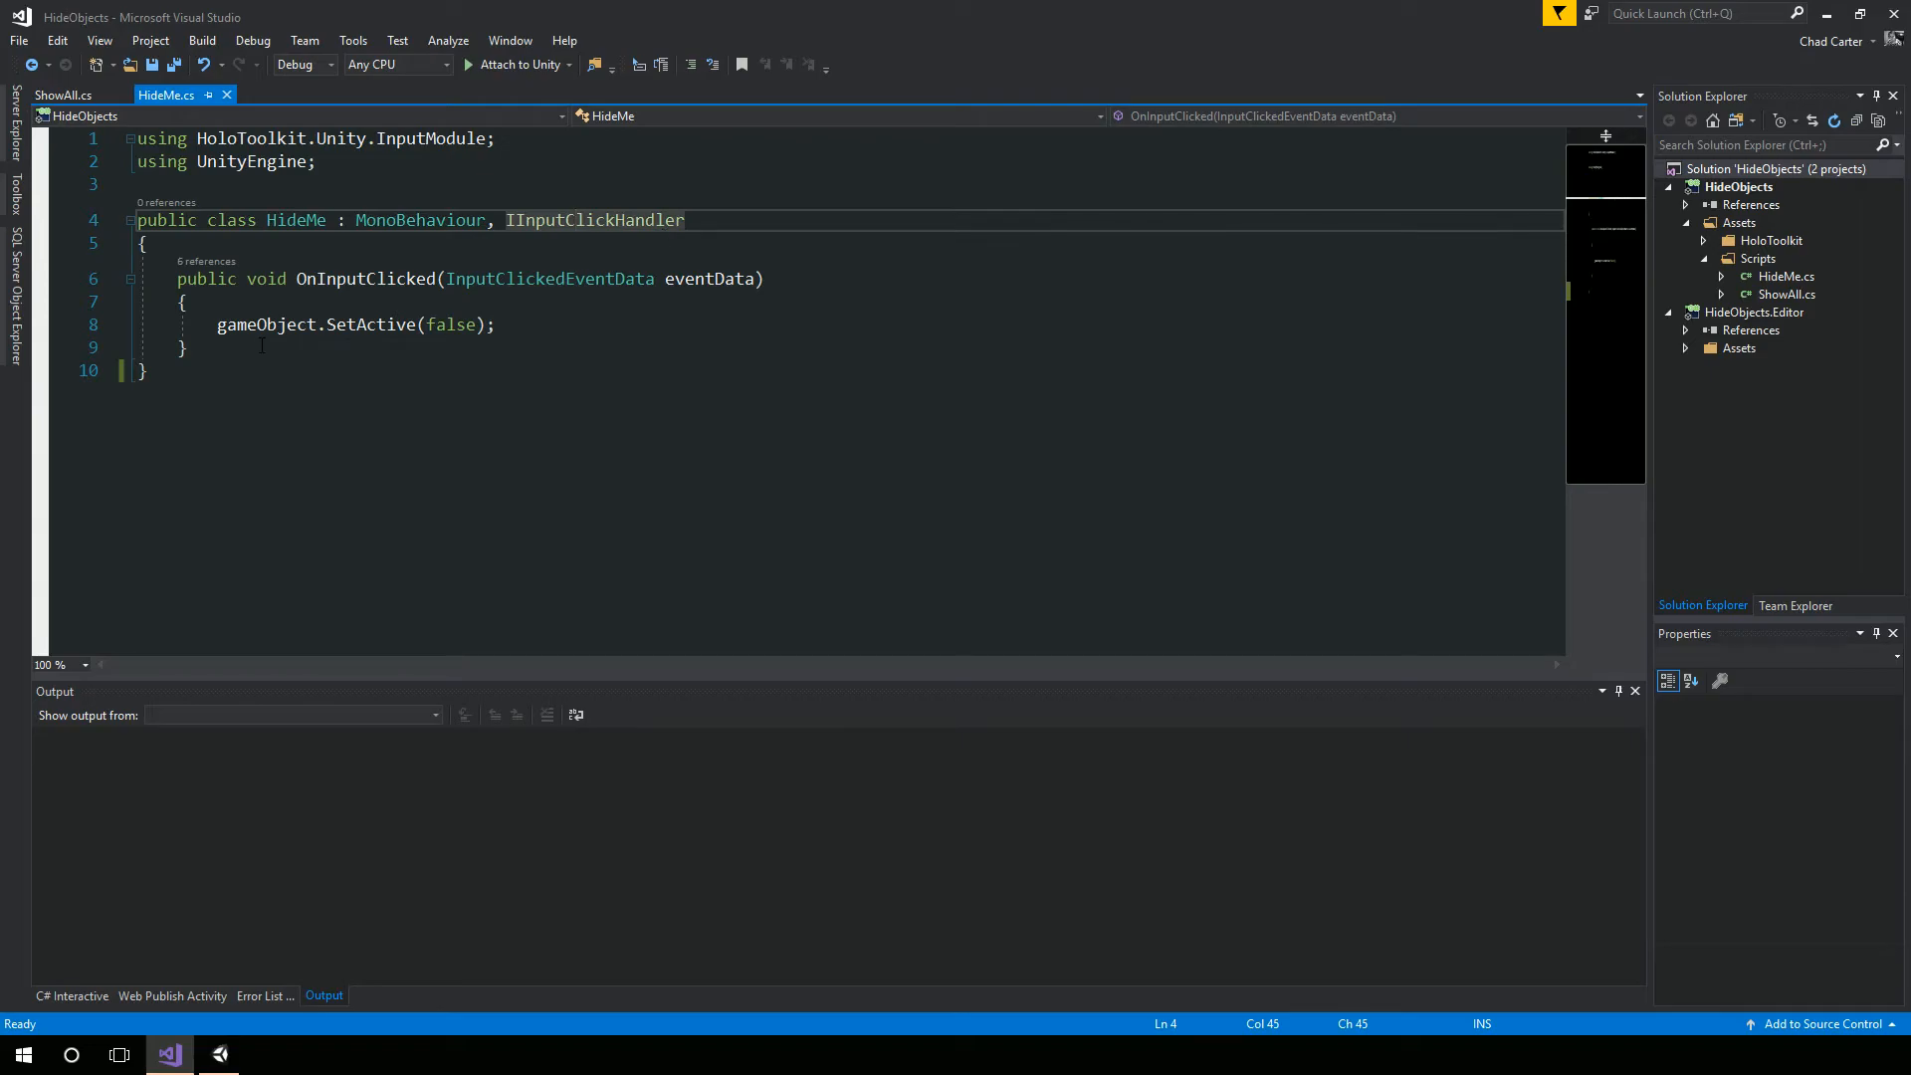
mouse_move(451, 324)
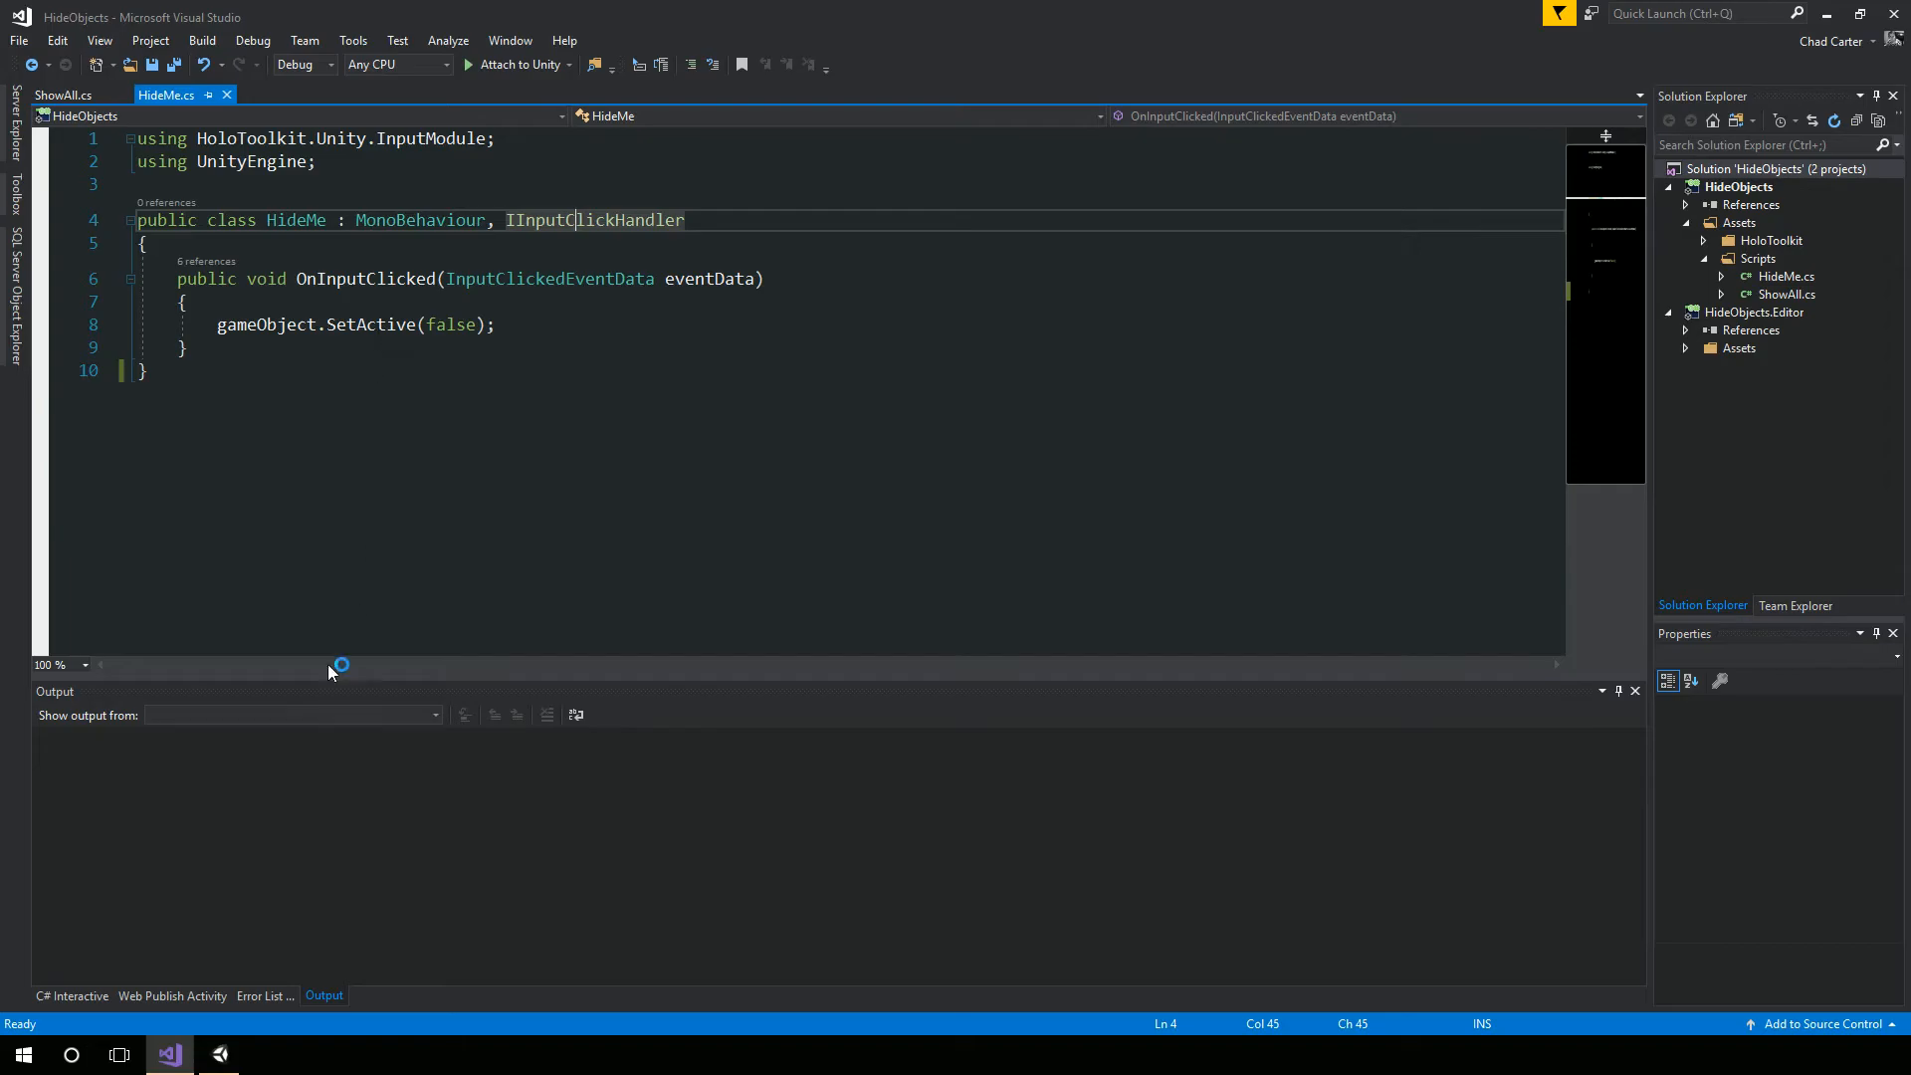
left_click(63, 96)
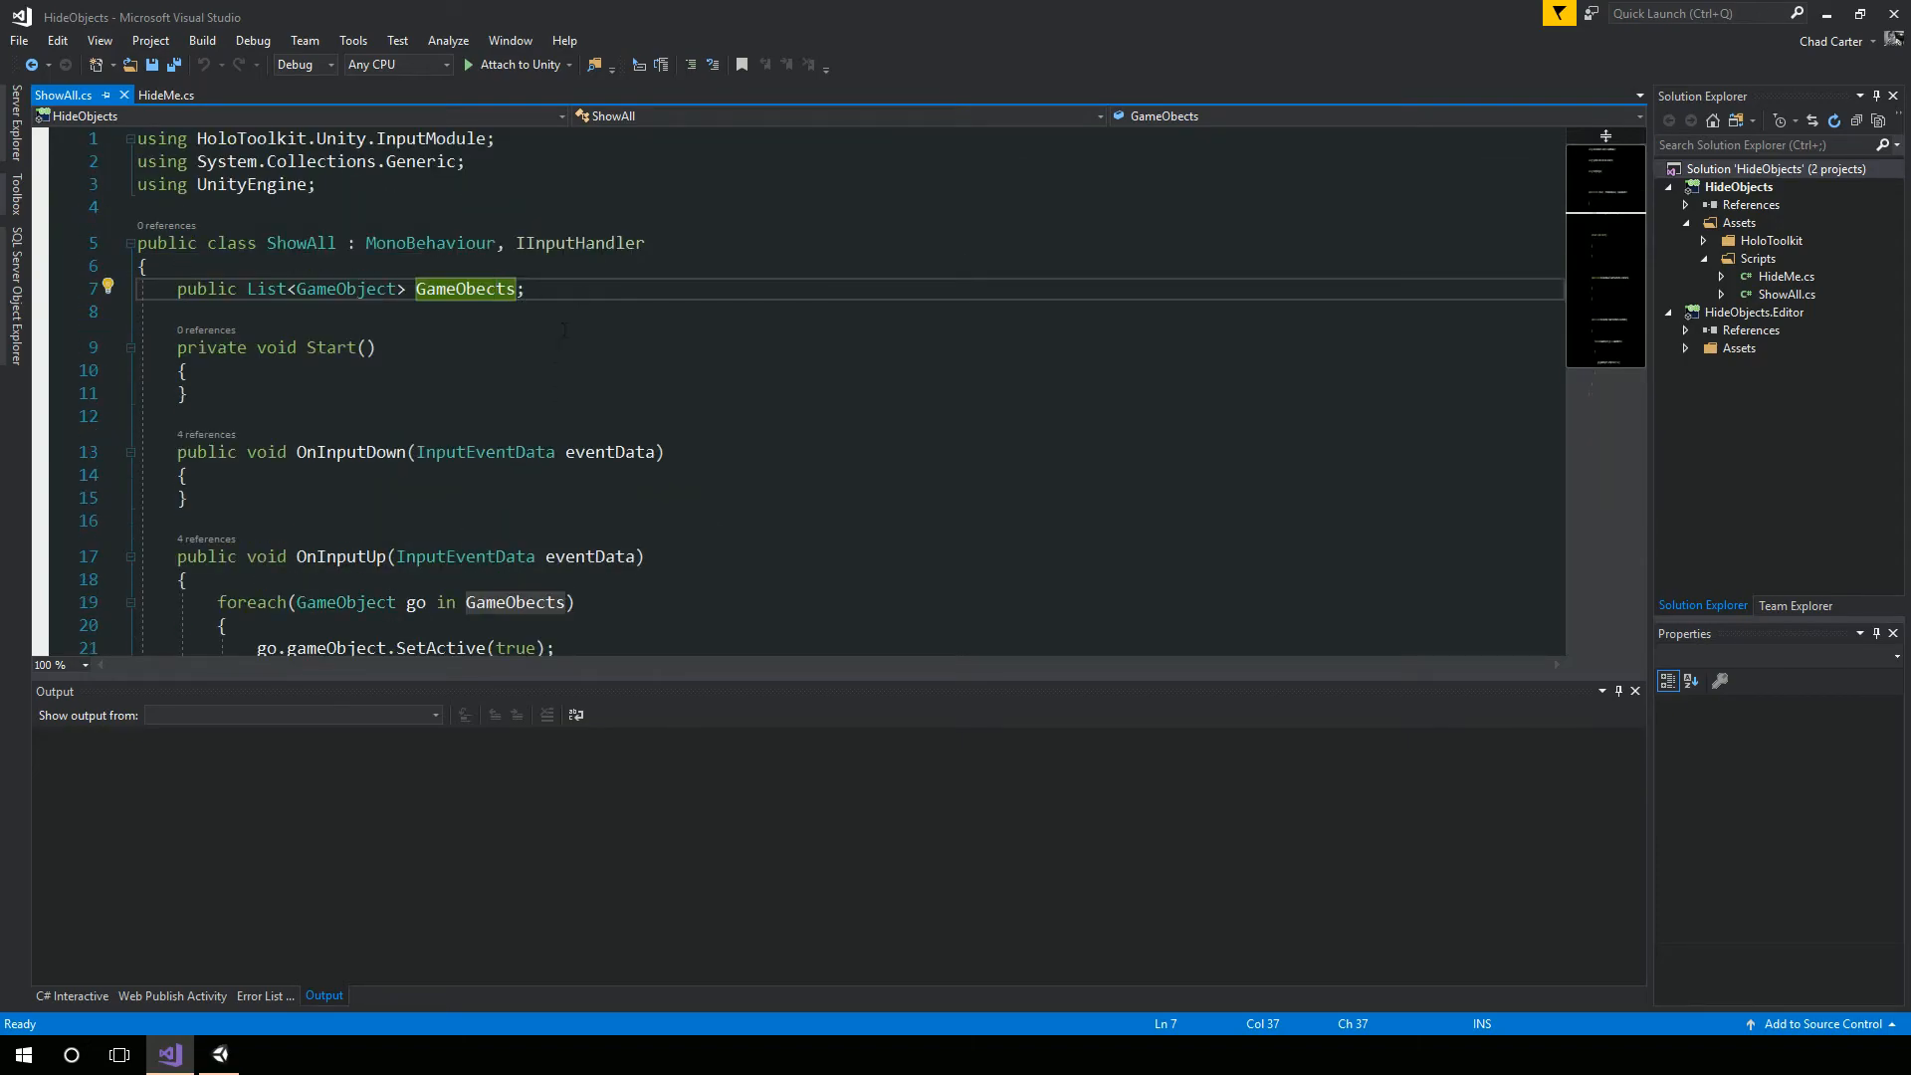
scroll("down", 3)
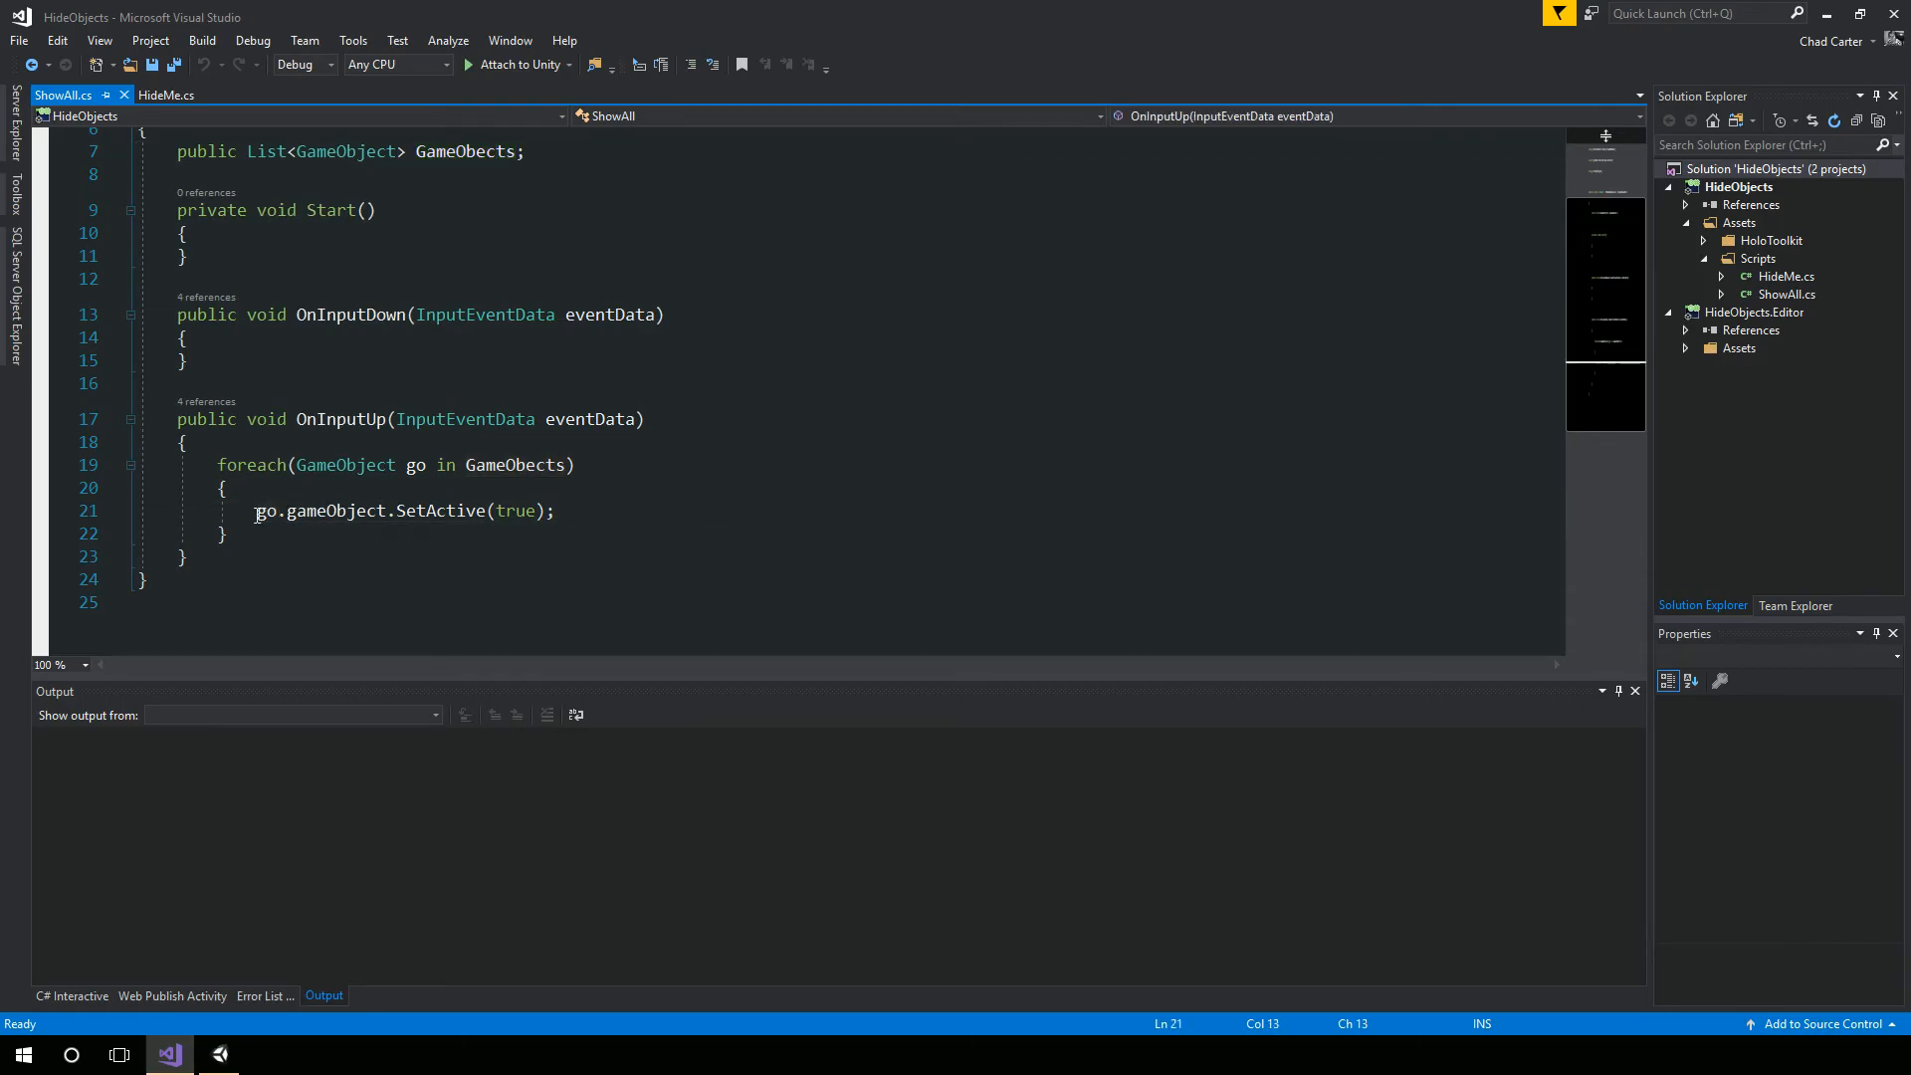
In the running Unity scene, check the Cube's HideMe and Cylinder's ShowAll components.
left_click(218, 1054)
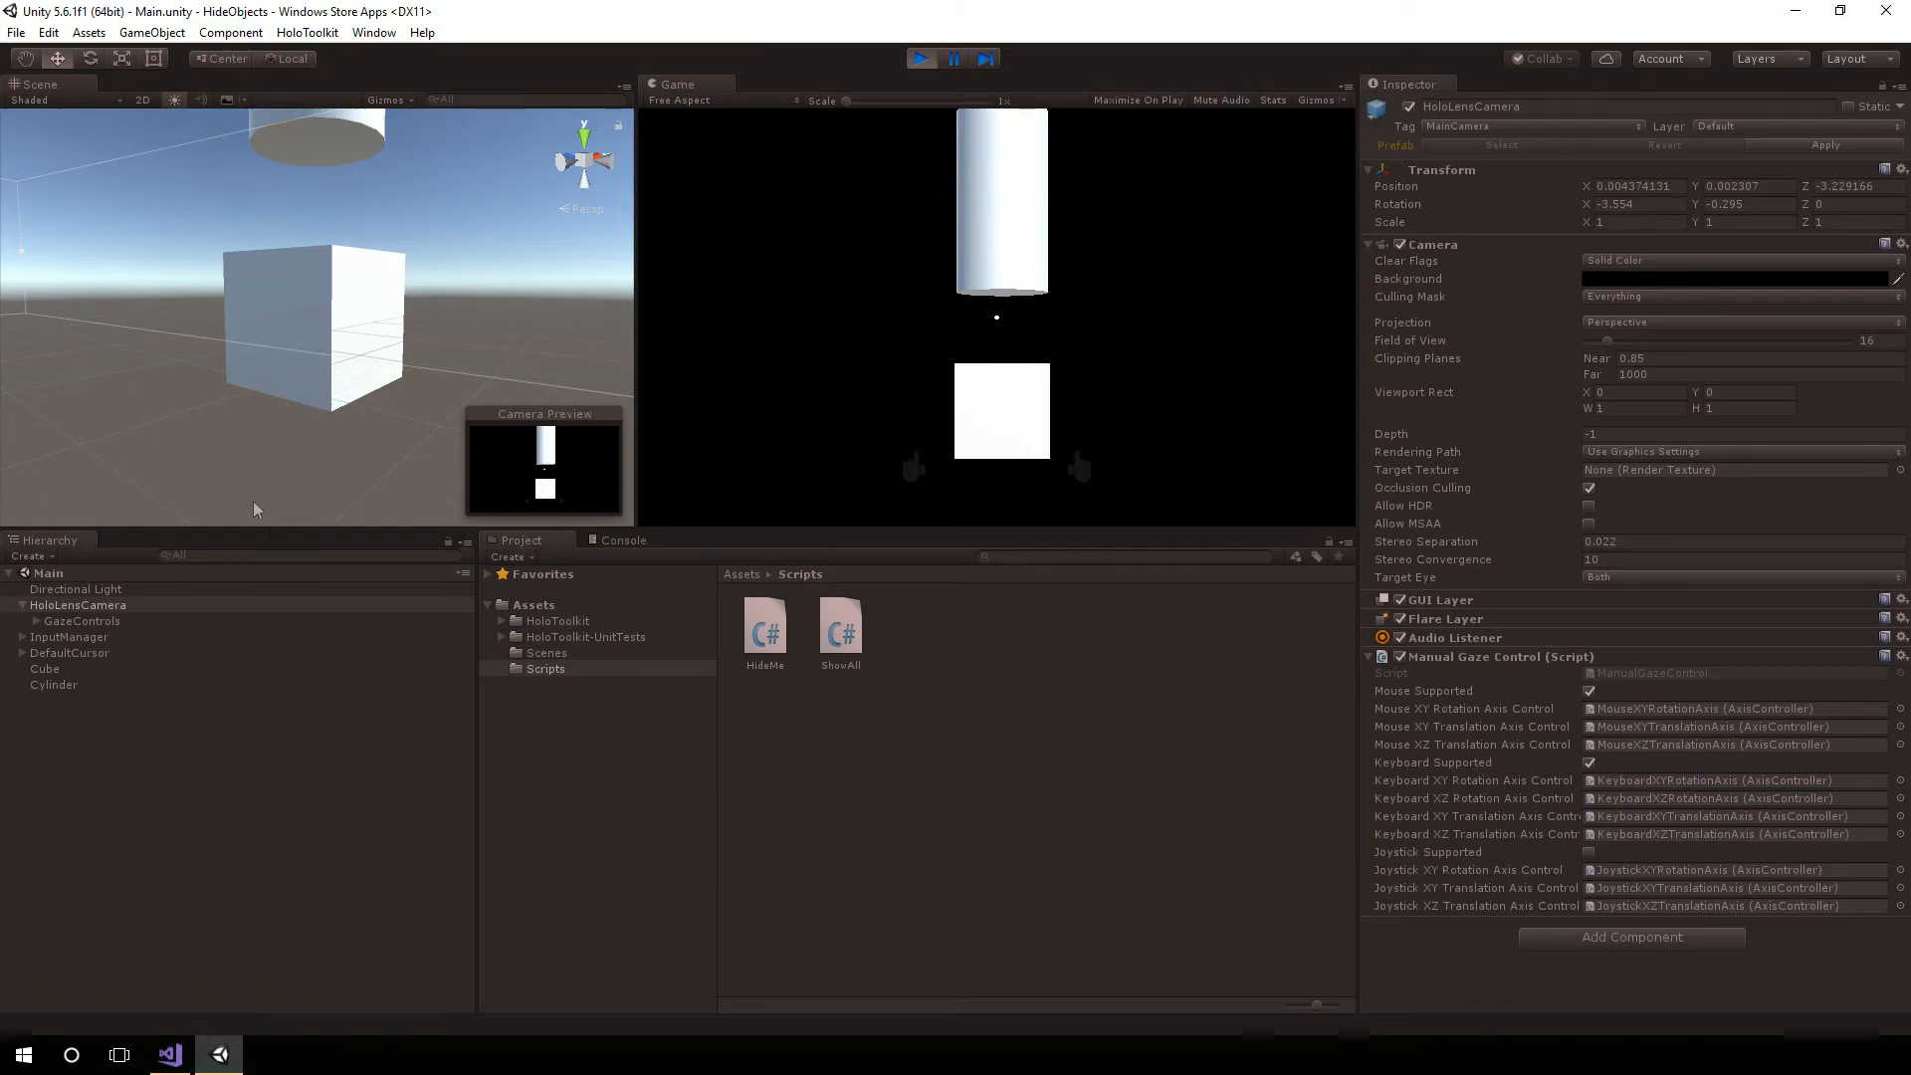
left_click(44, 669)
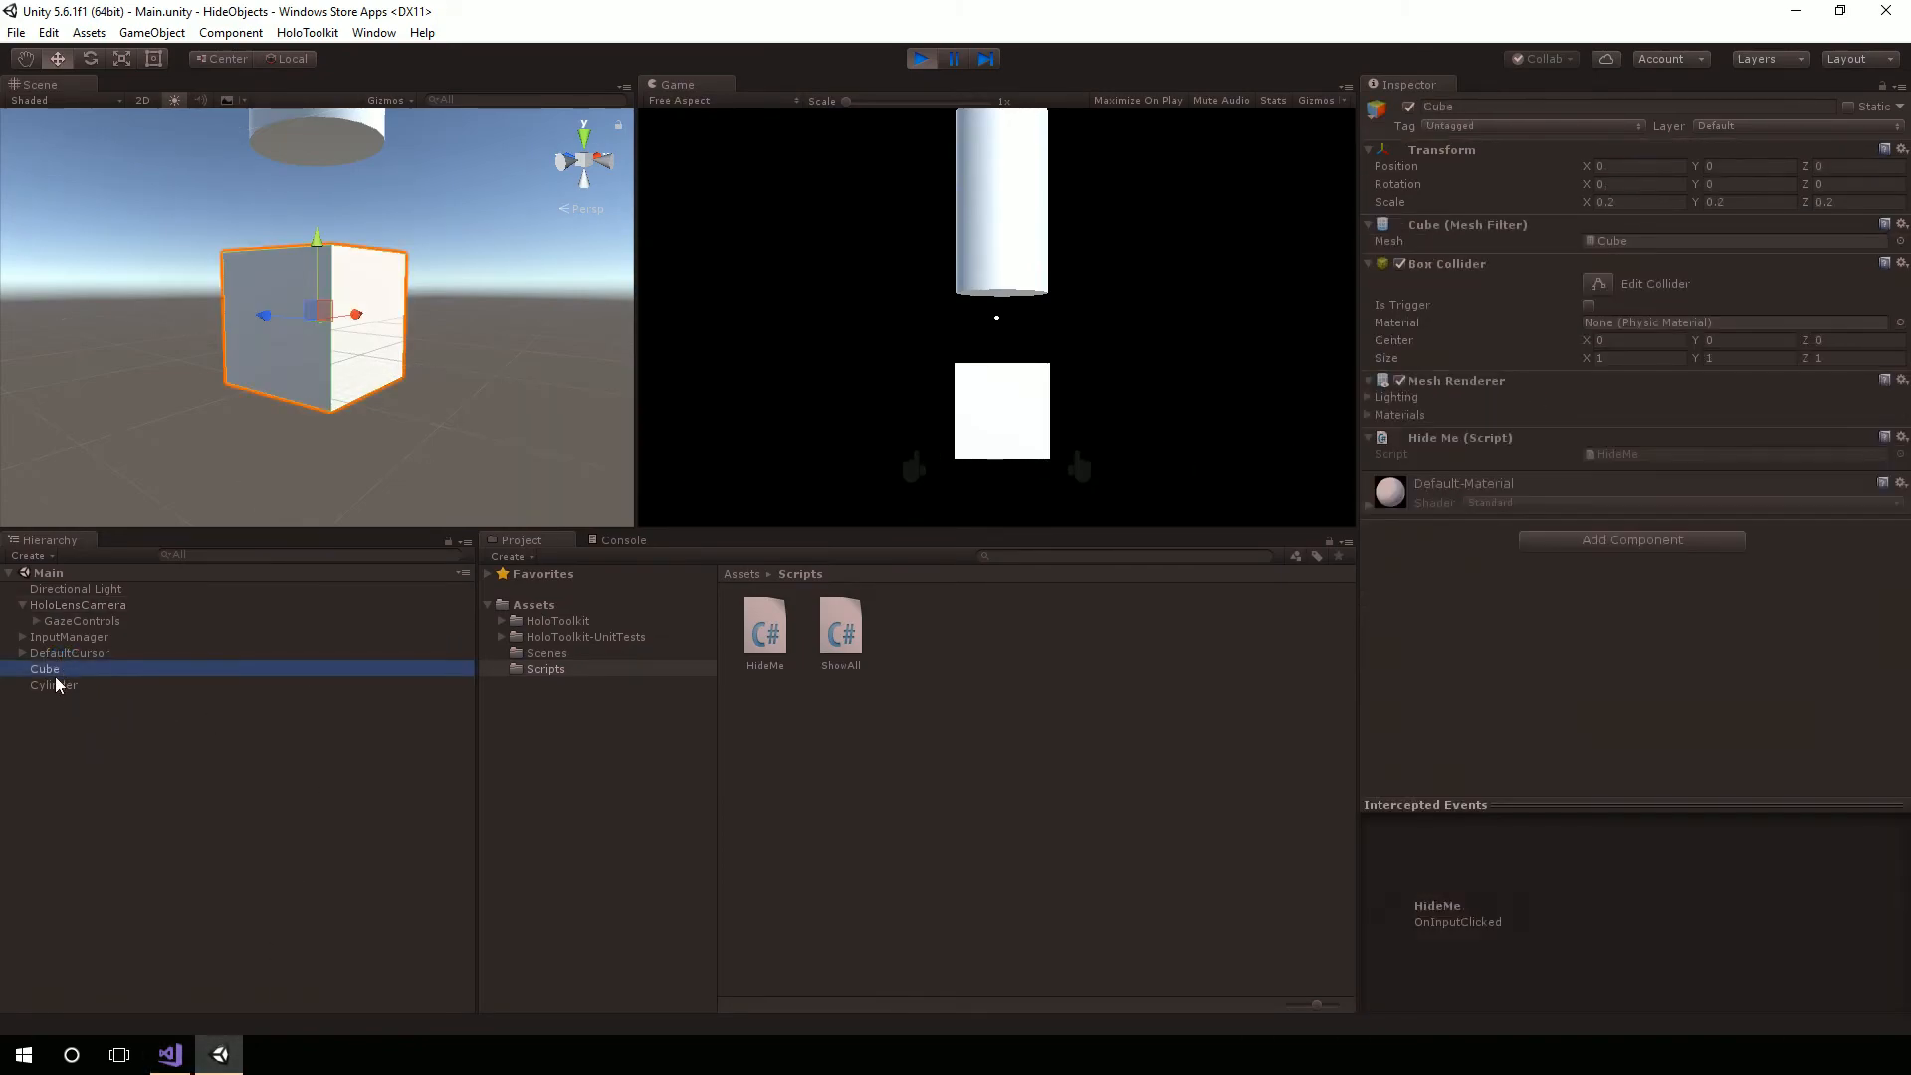
left_click(53, 683)
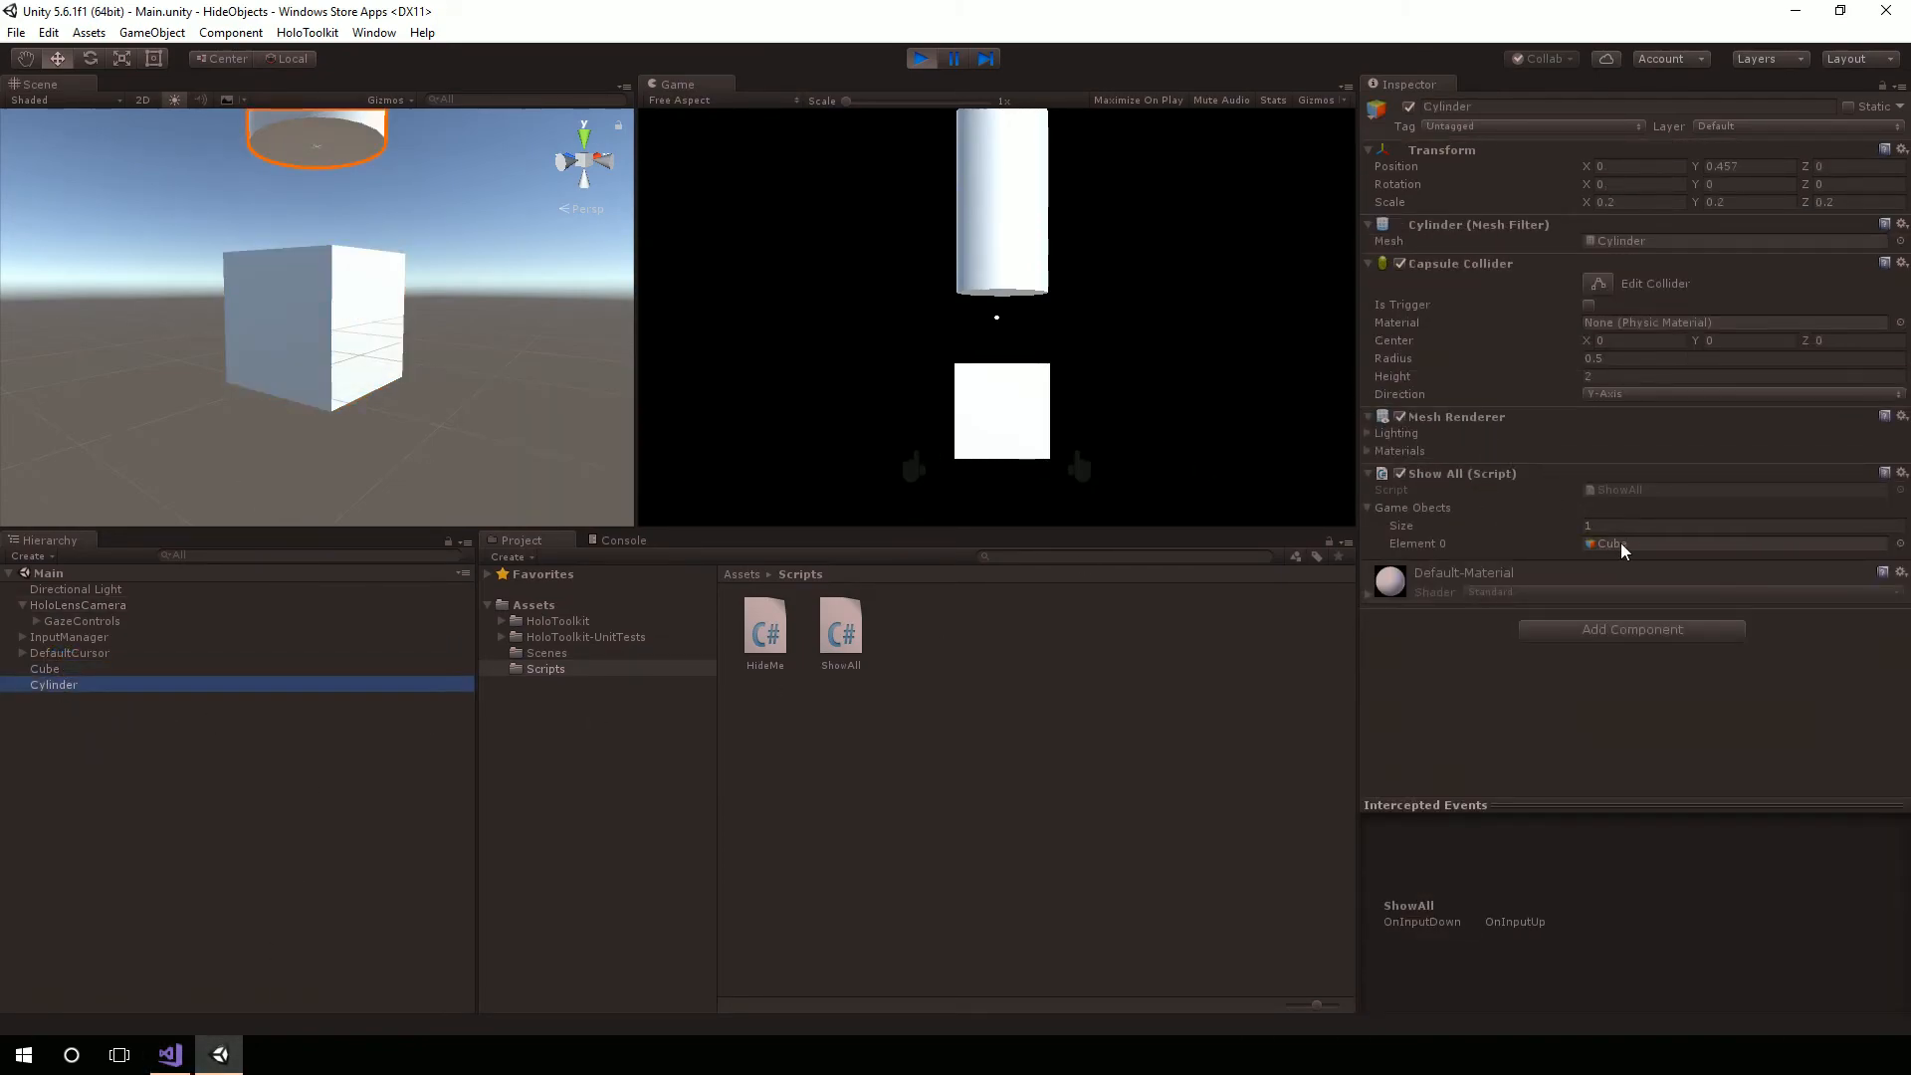
mouse_move(21, 744)
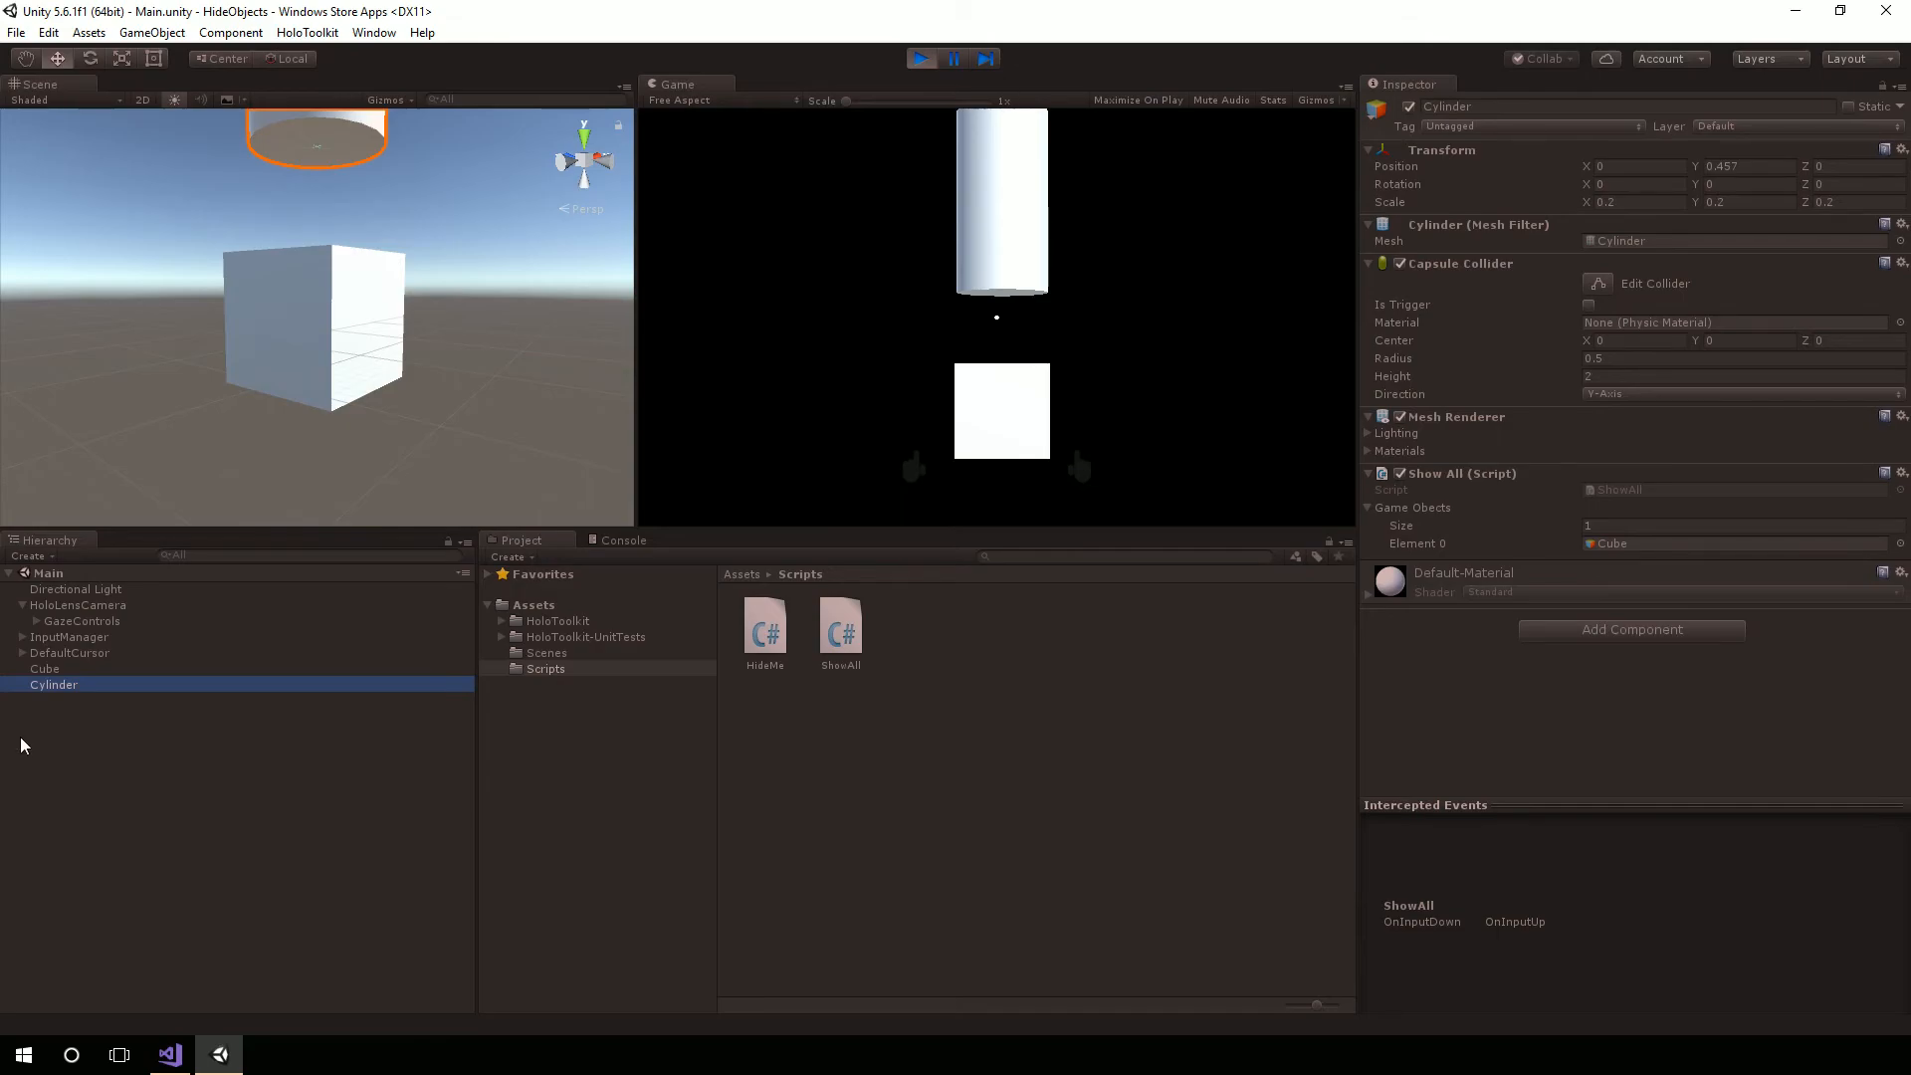